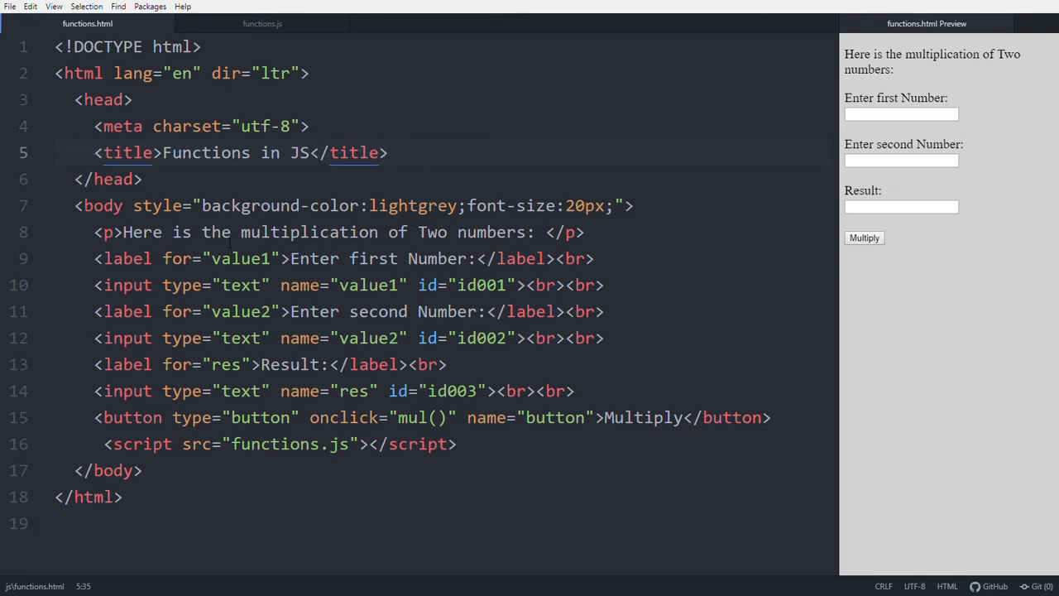
- Check the preview's first number field and the script line in the markup
click(94, 232)
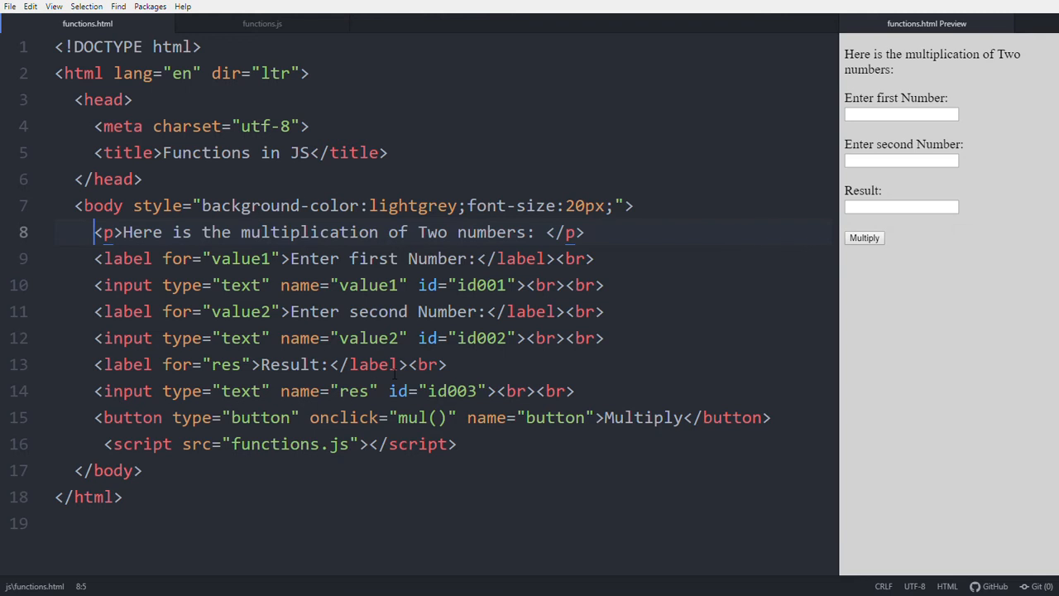
mouse_move(831, 164)
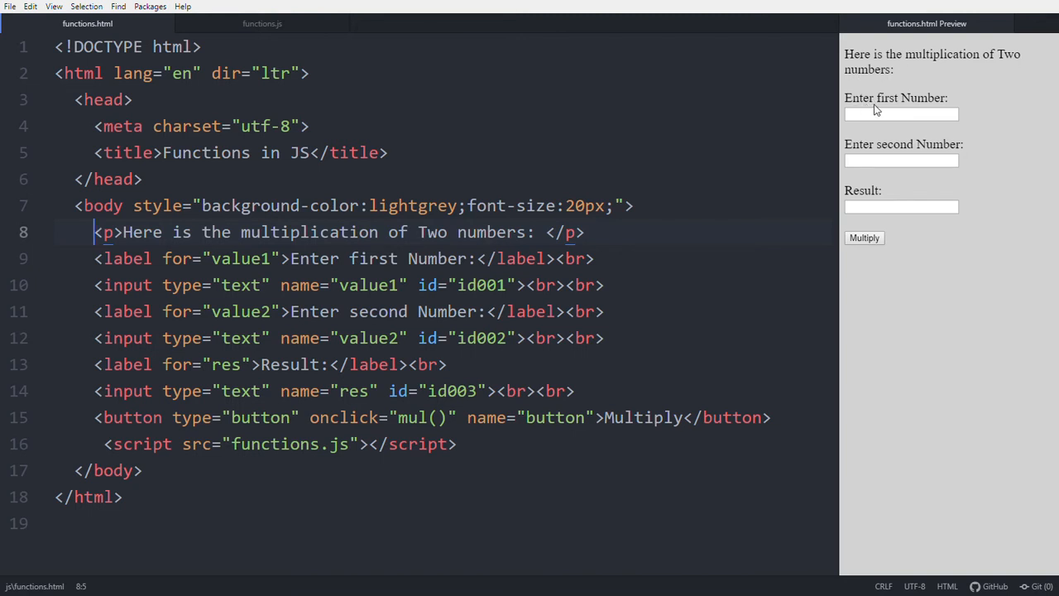
click(900, 114)
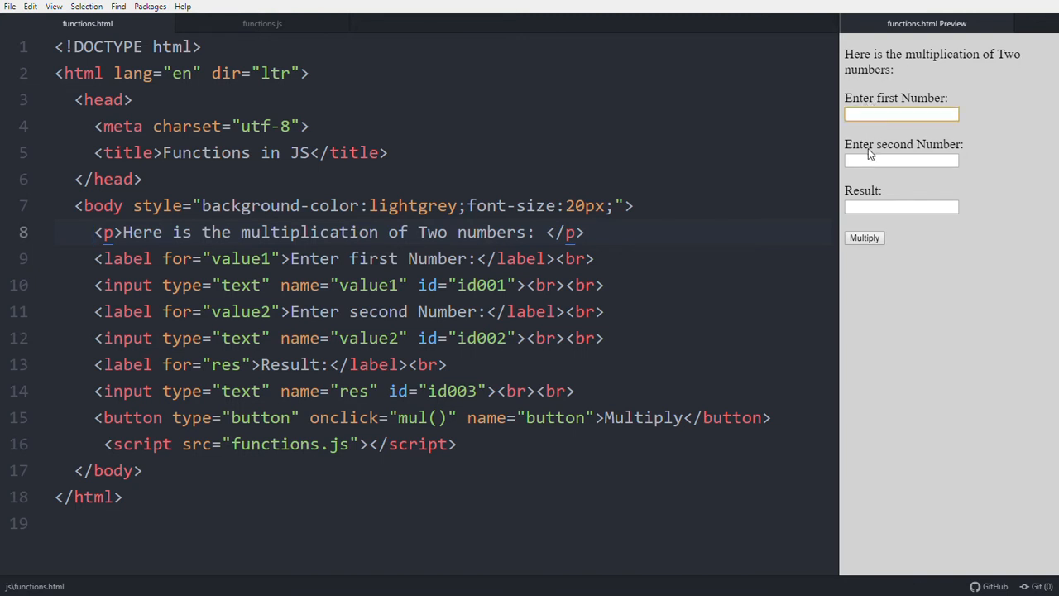
click(901, 160)
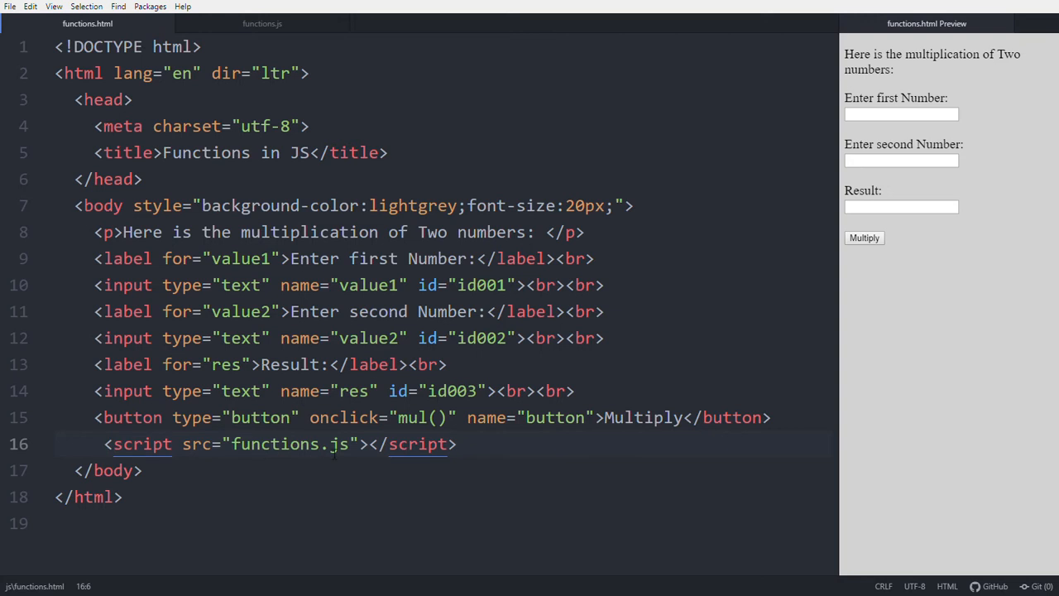
mouse_move(255, 25)
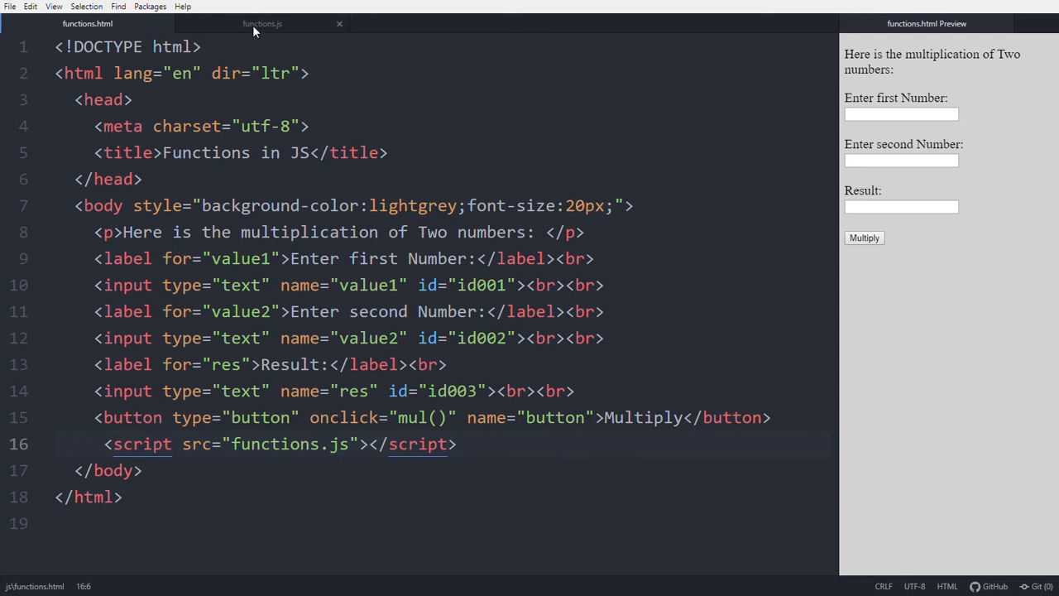
- Head functions.js with a /* Functions */ comment and start a new line
click(278, 23)
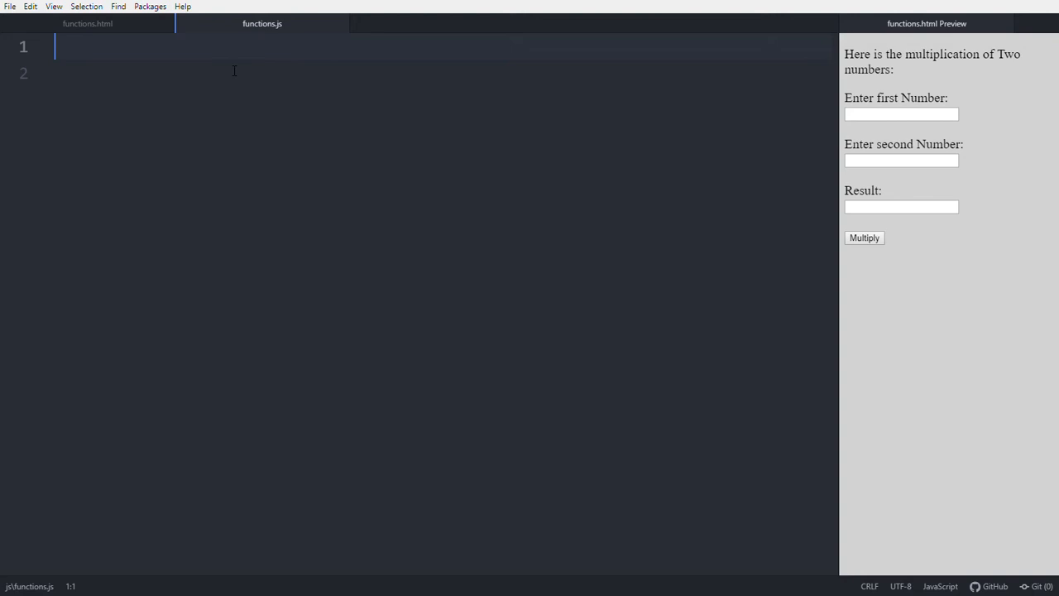
text(/*)
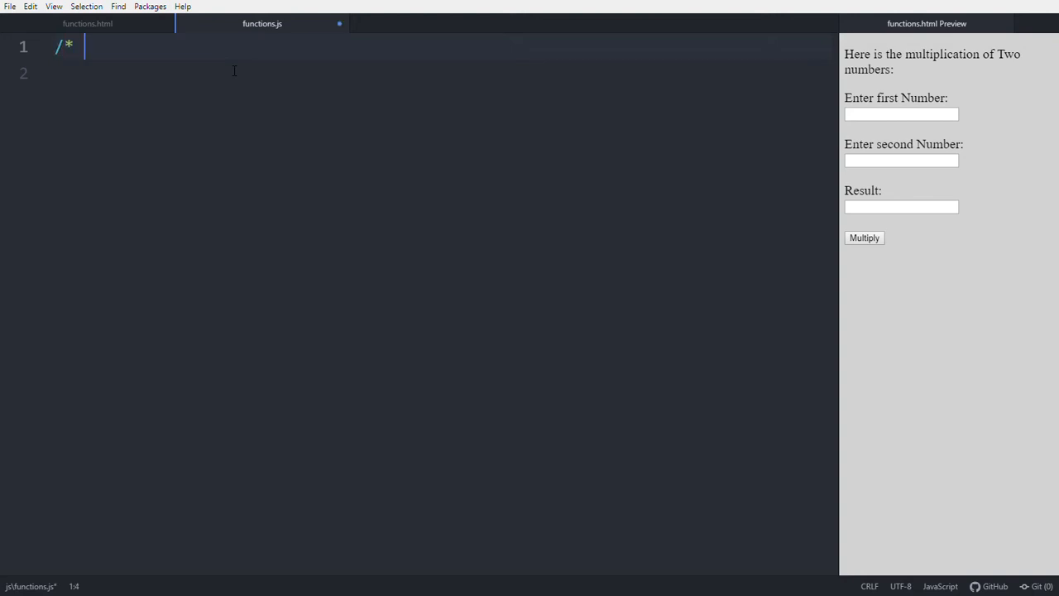
text(Functions */)
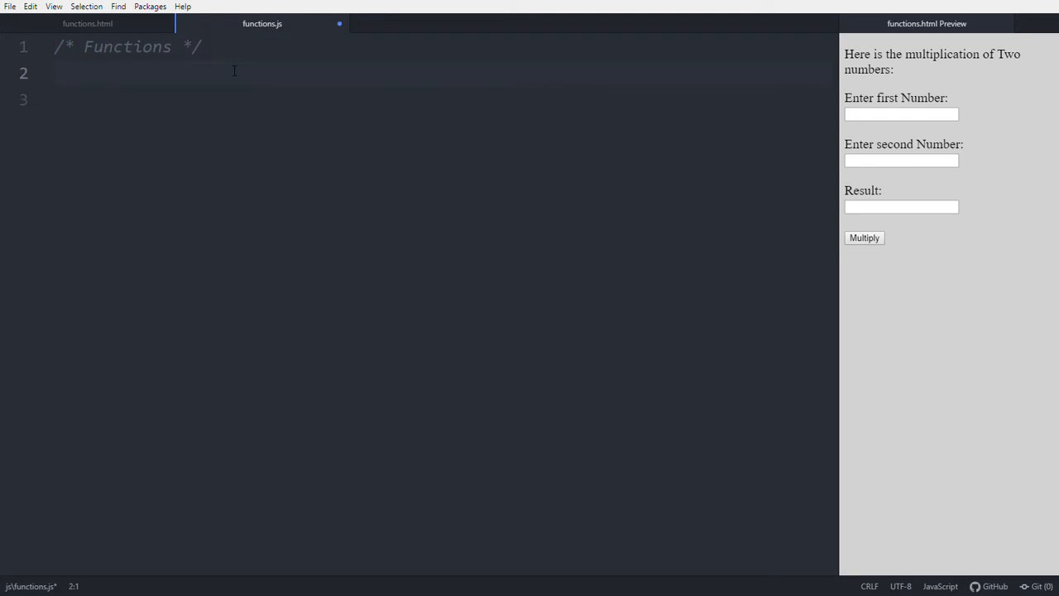
key(Enter)
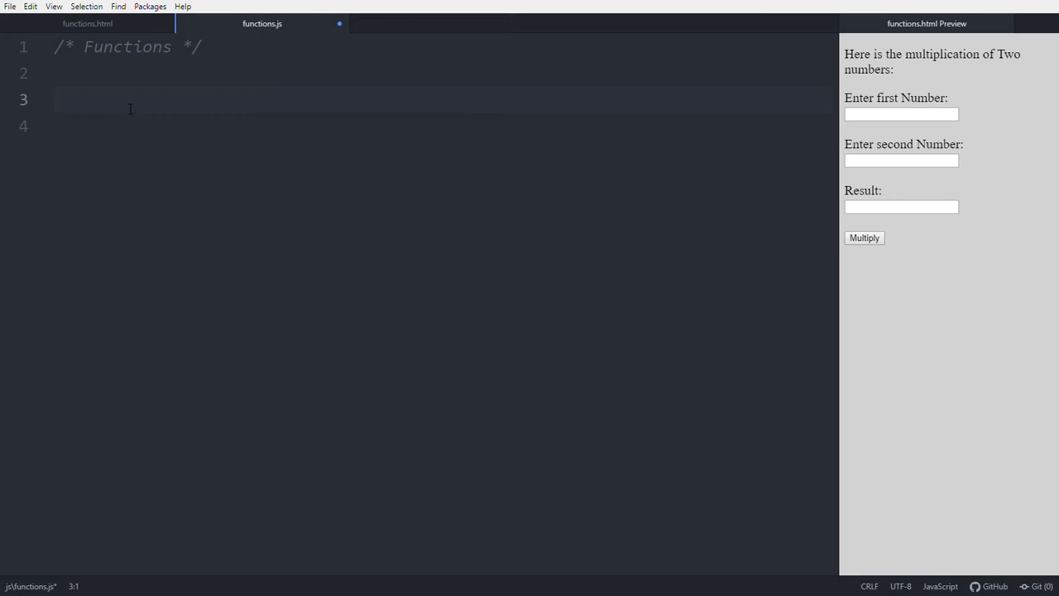
- Declare function mul(a,b) { in functions.js, checking functions.html markup in between
text(function)
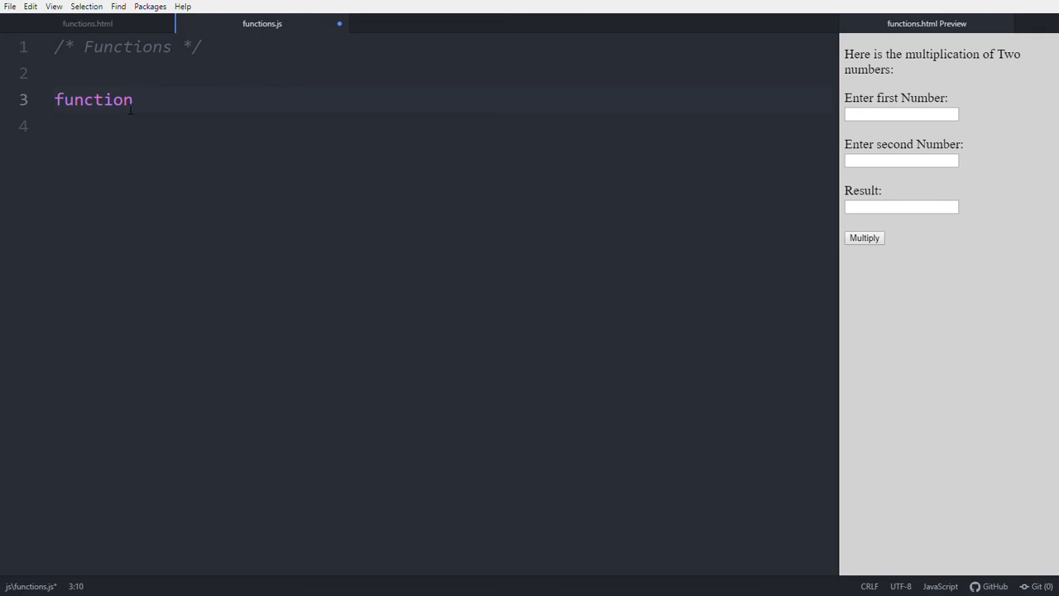
text(mul())
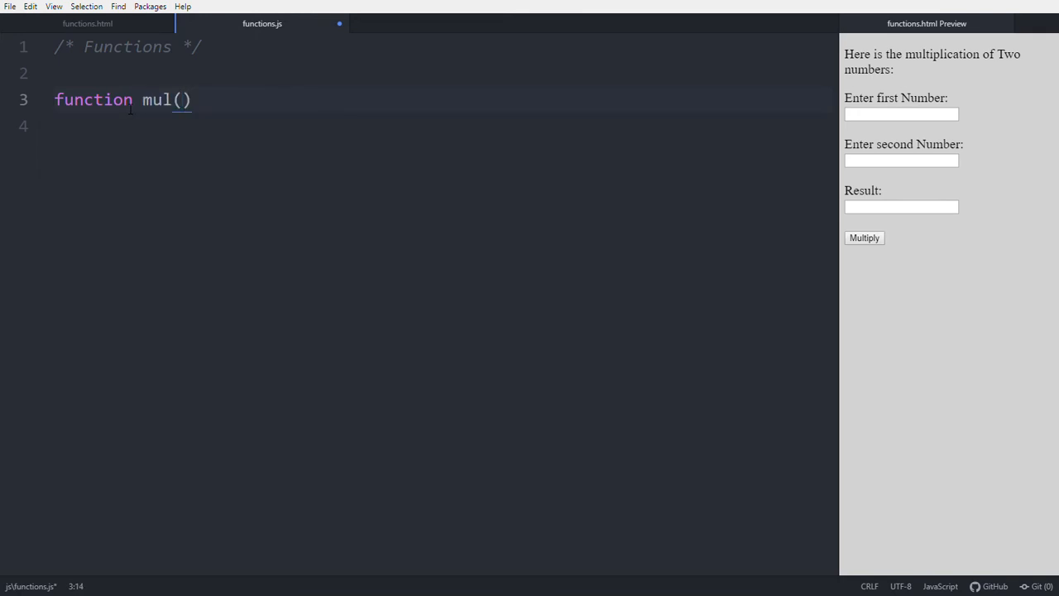
click(178, 99)
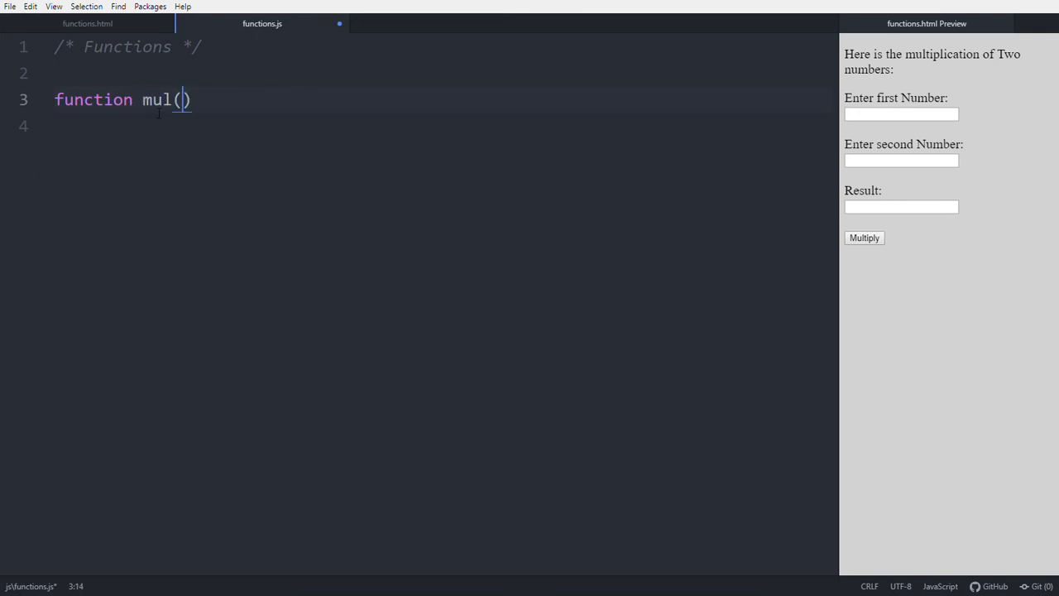
click(92, 25)
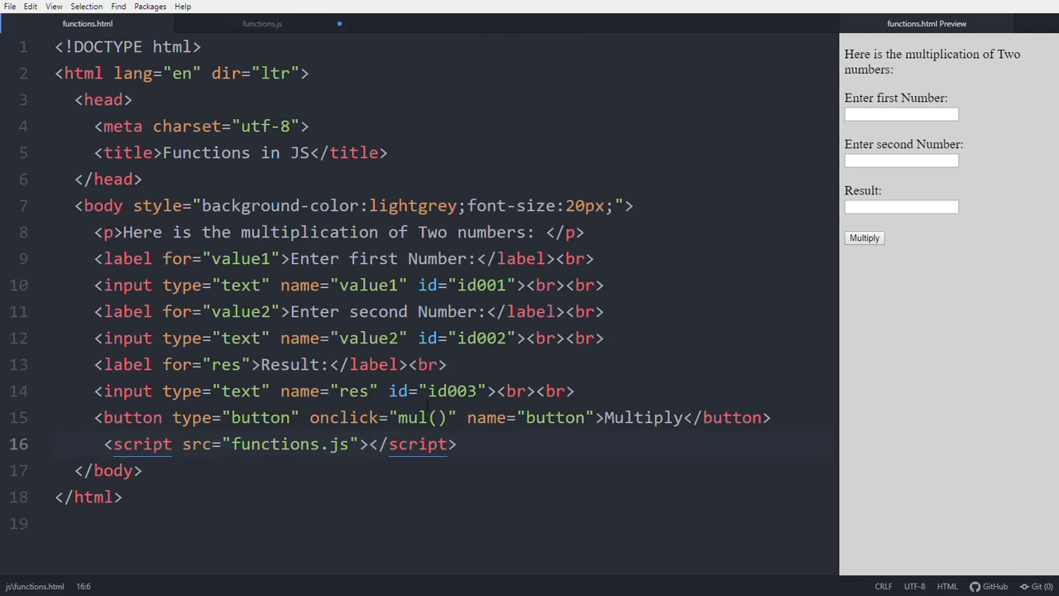
mouse_move(258, 27)
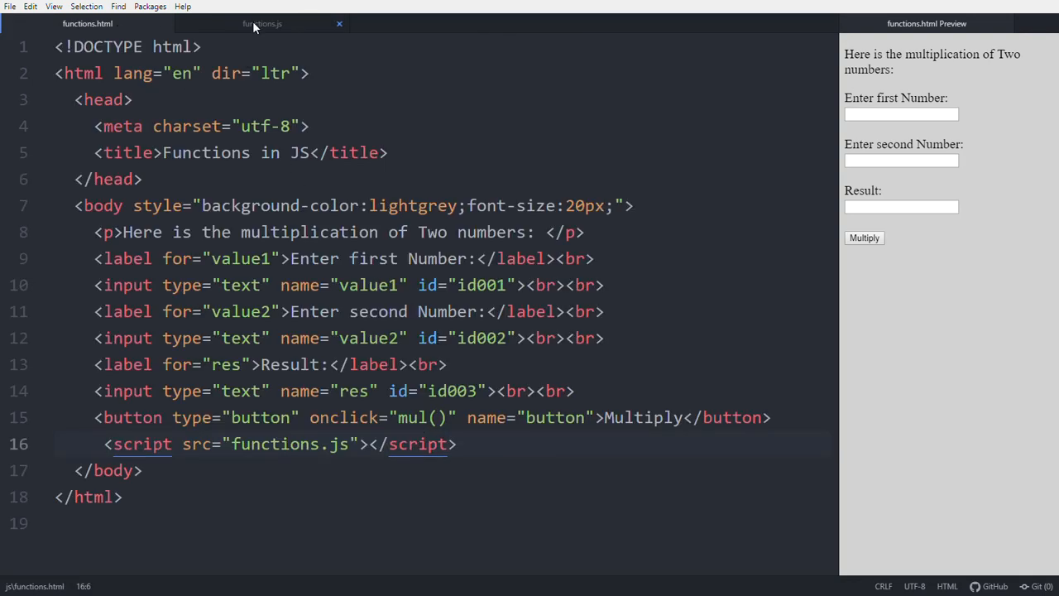
click(257, 23)
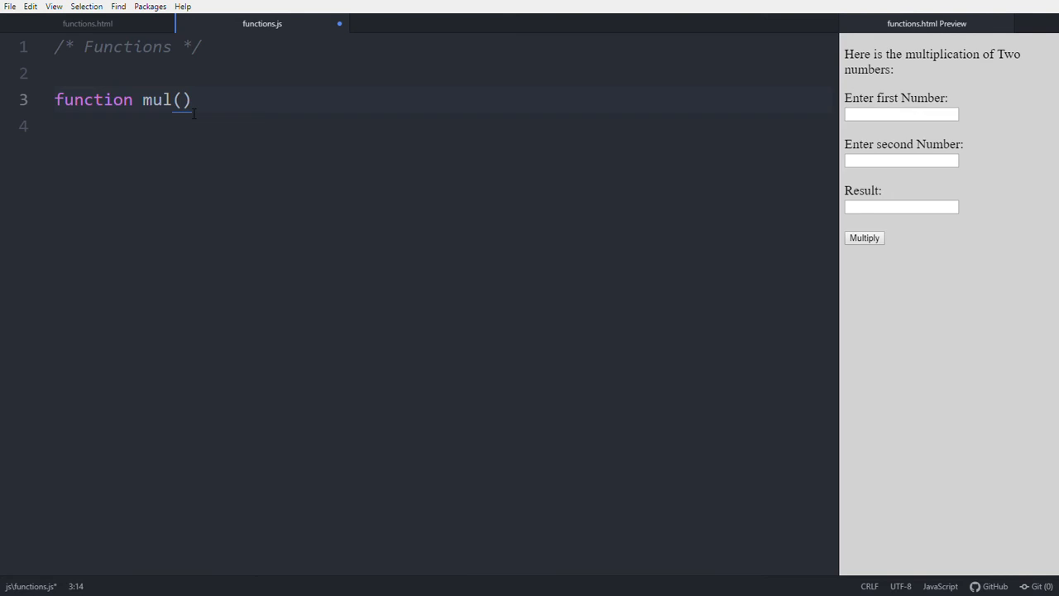
text(a,b)
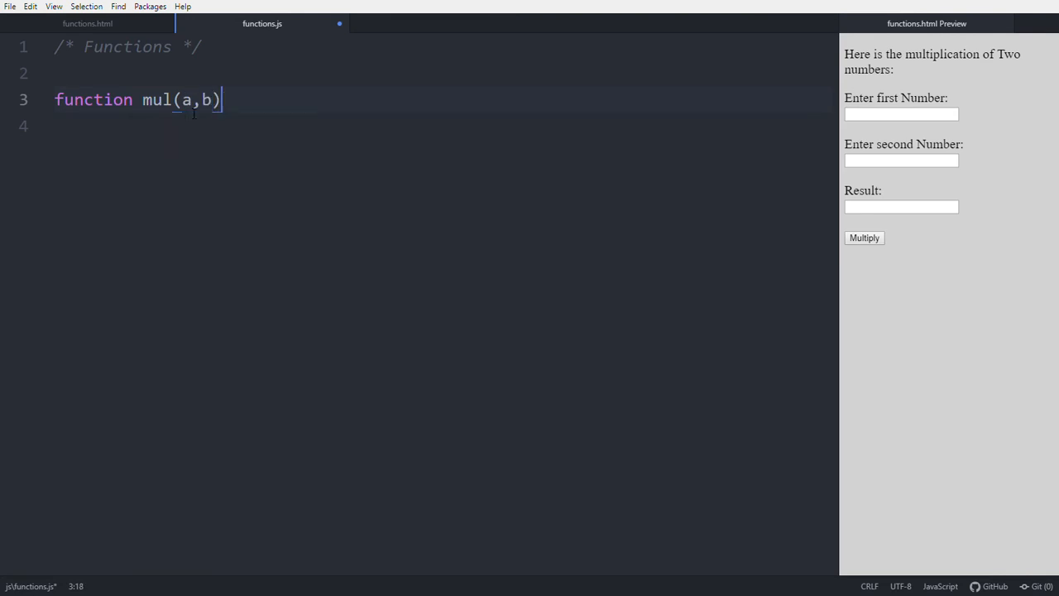
text({)
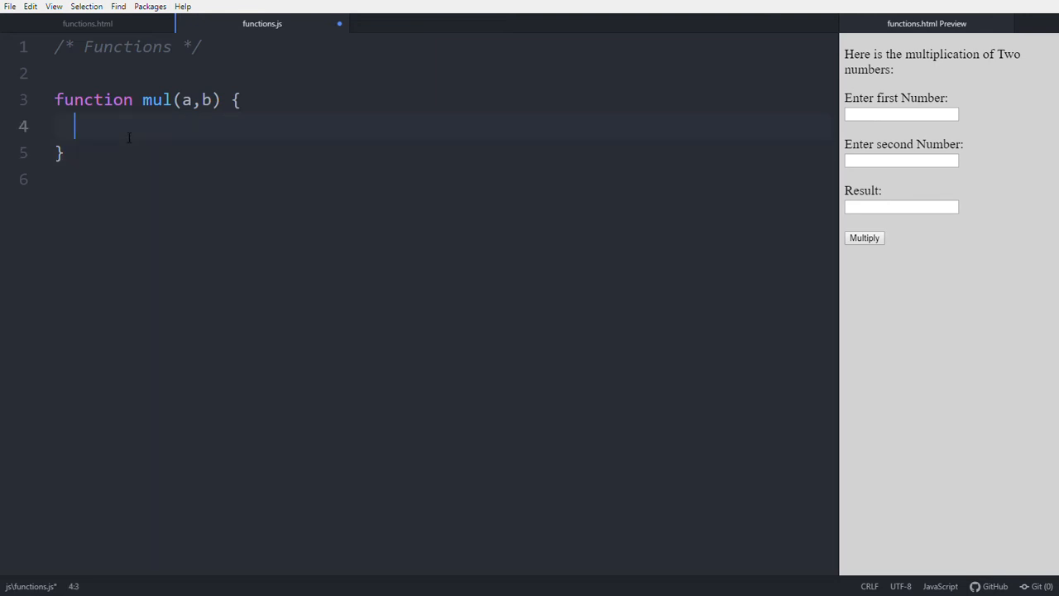
- Give mul the body return a * b;
text(return)
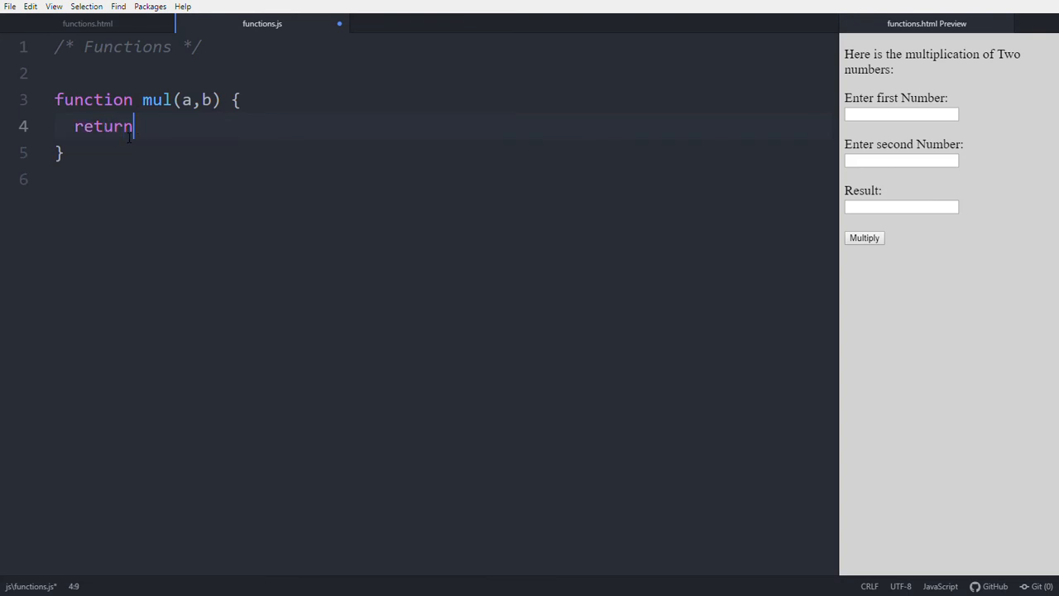
text(a * b;)
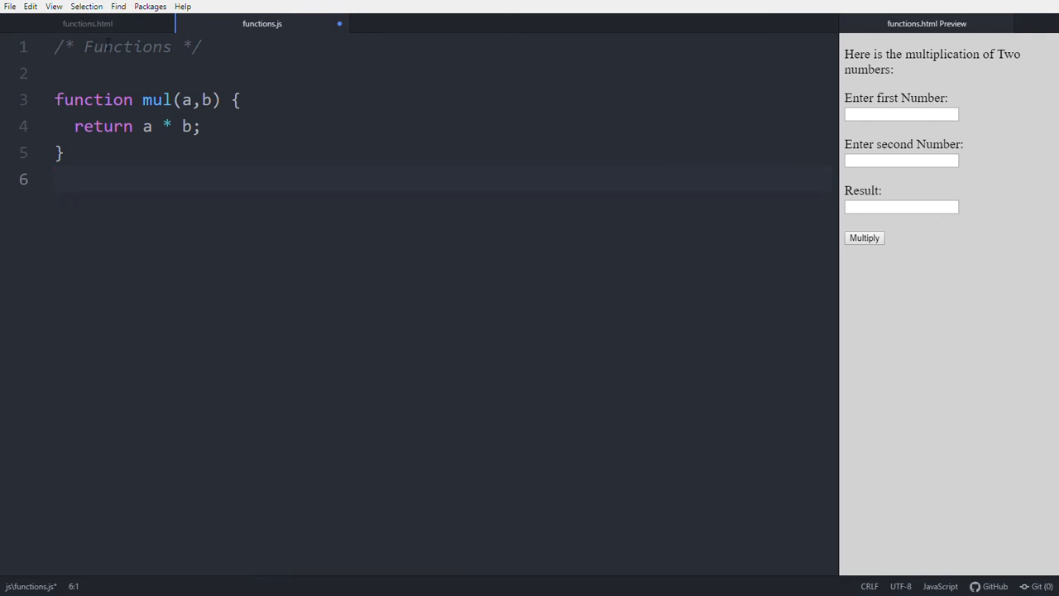
- Look up the Result input's id003 in functions.html and return to functions.js
click(86, 26)
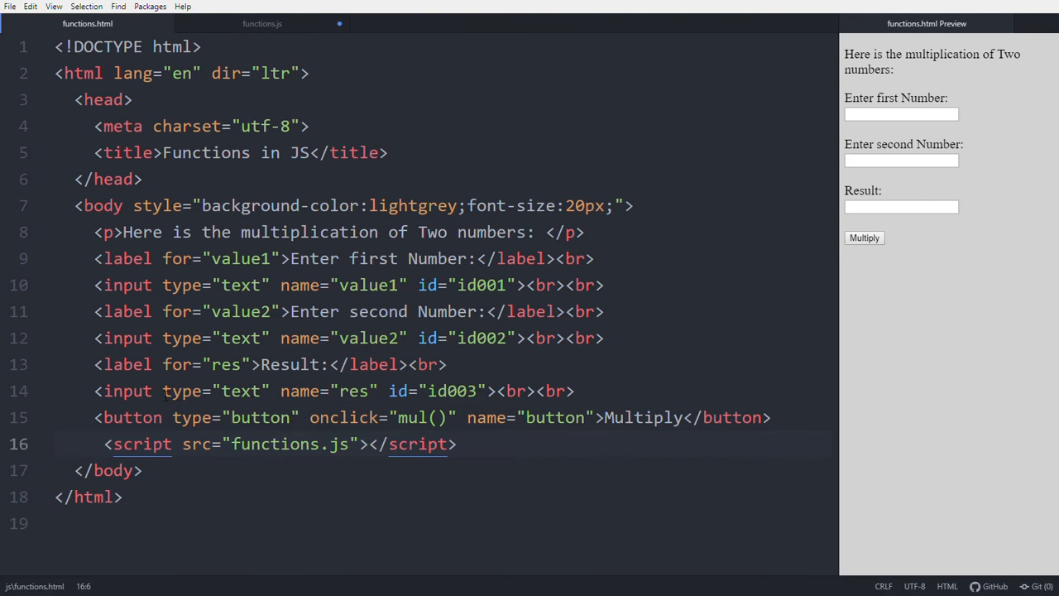
click(164, 391)
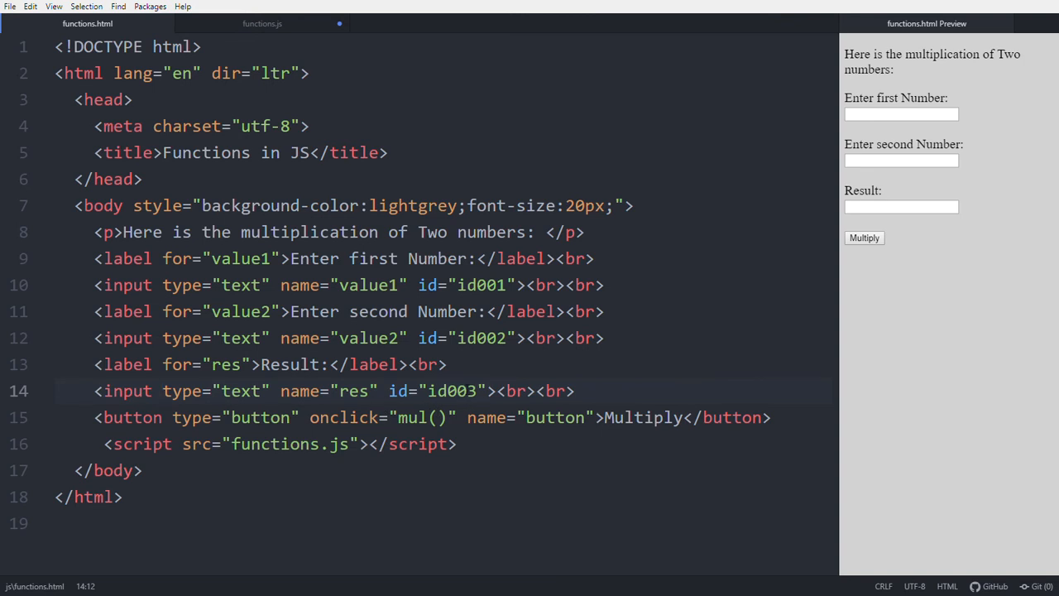
click(261, 25)
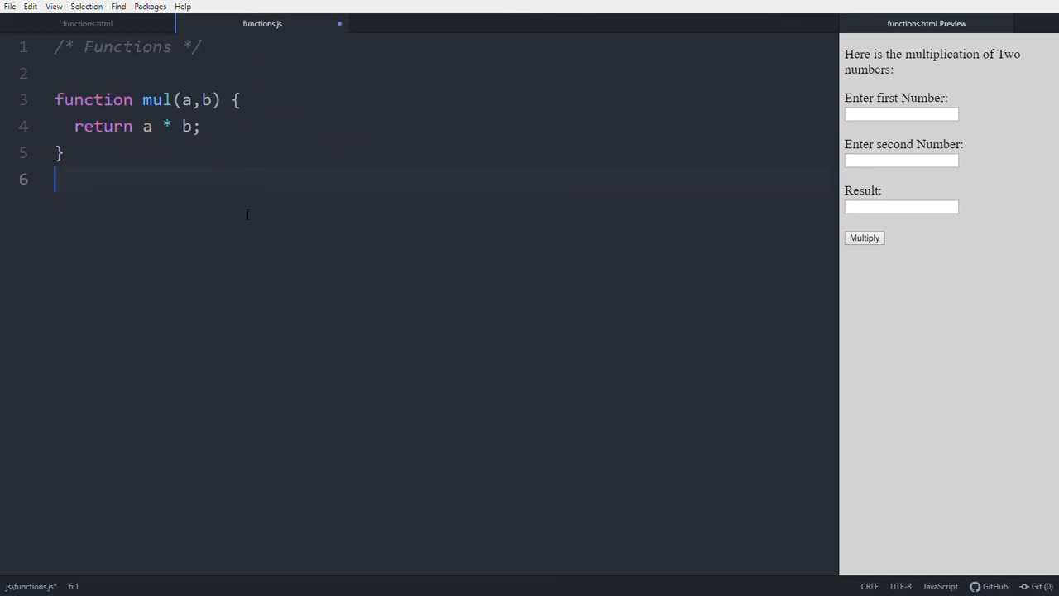
- Write document.getElementById('id003').value = mul(4,5); so Result shows 20
text(d)
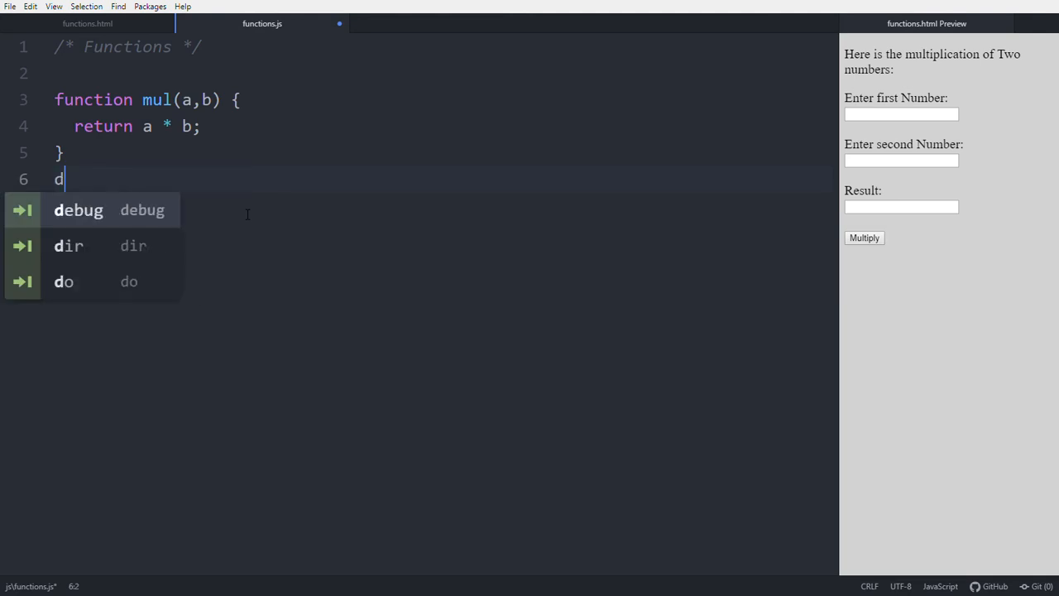
text(ocument)
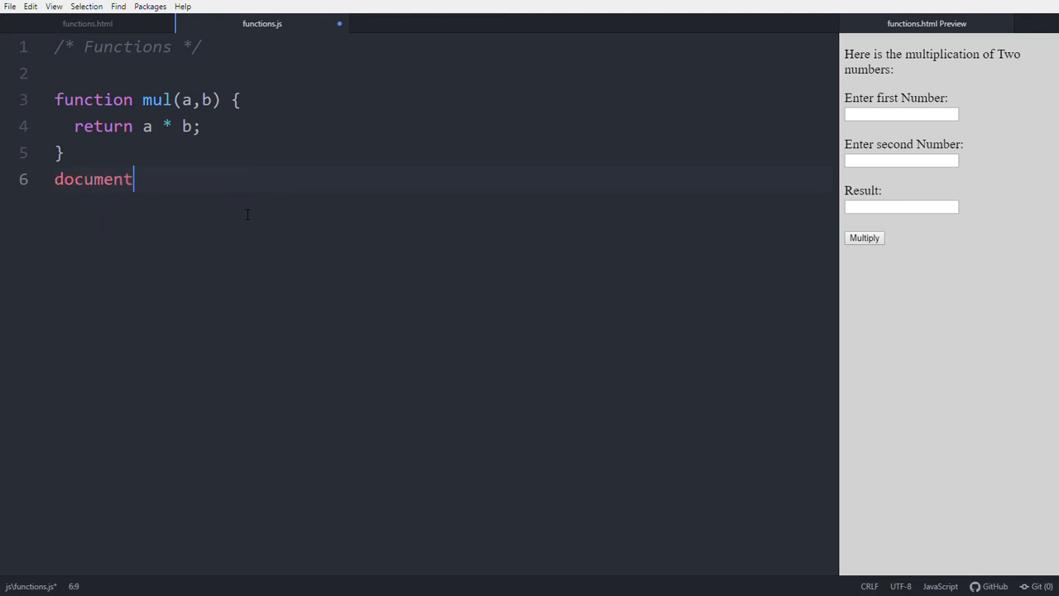
text(.g)
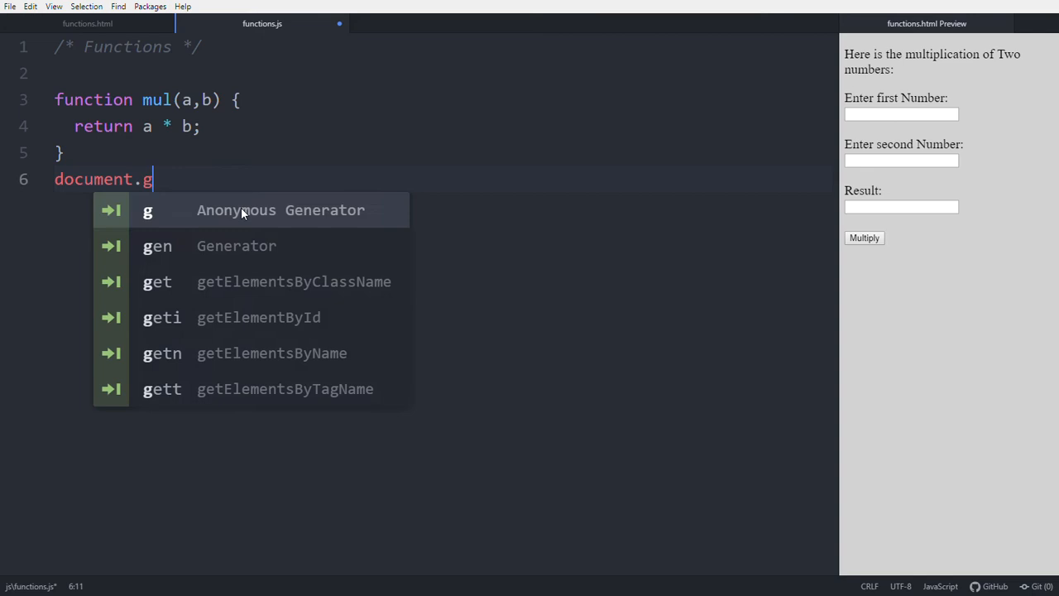
text(etElementById('id)
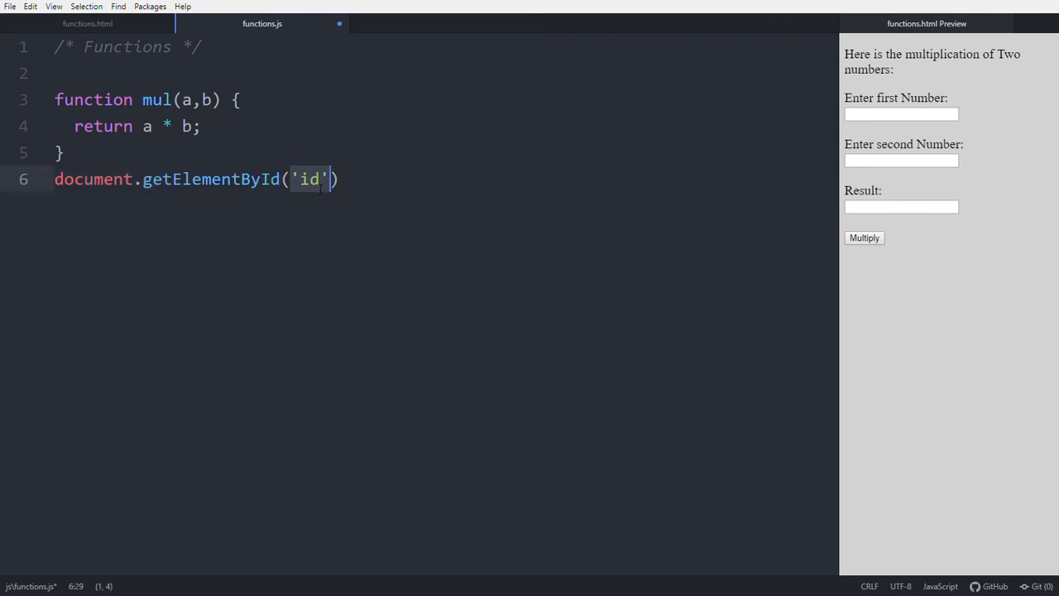
text(0)
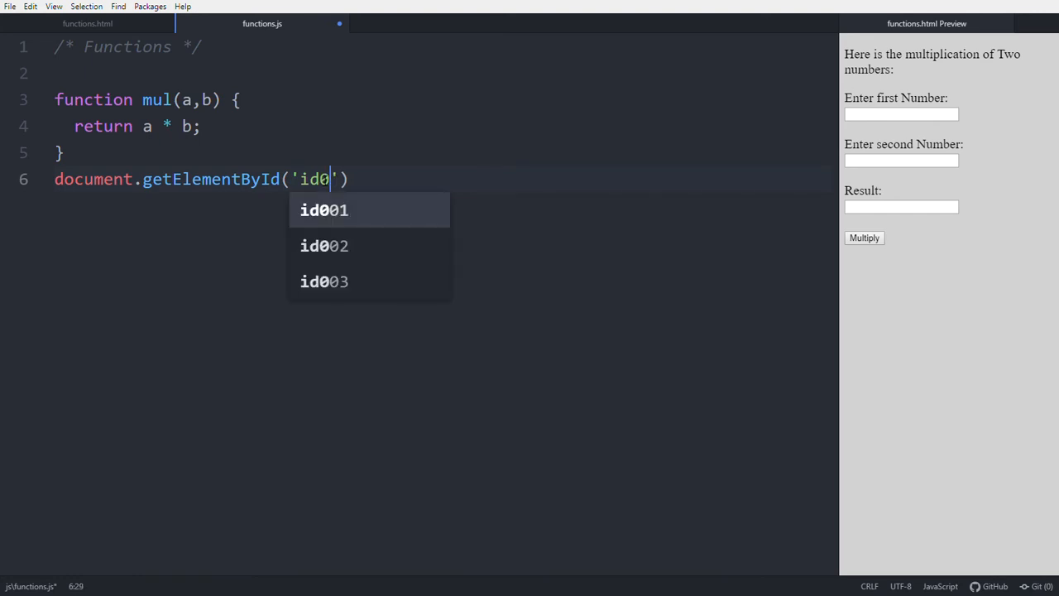
click(324, 282)
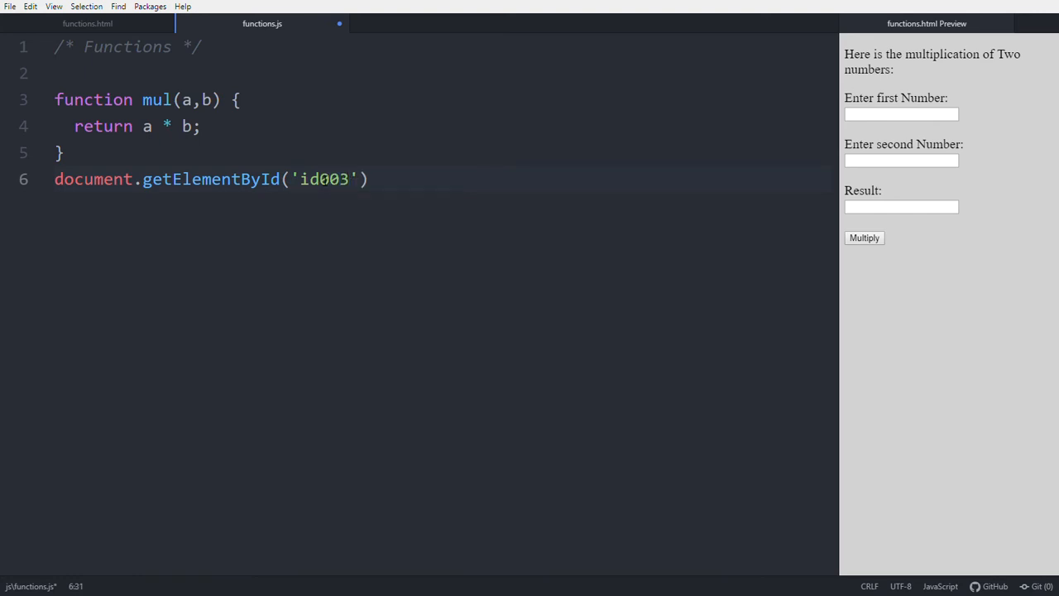
text(.)
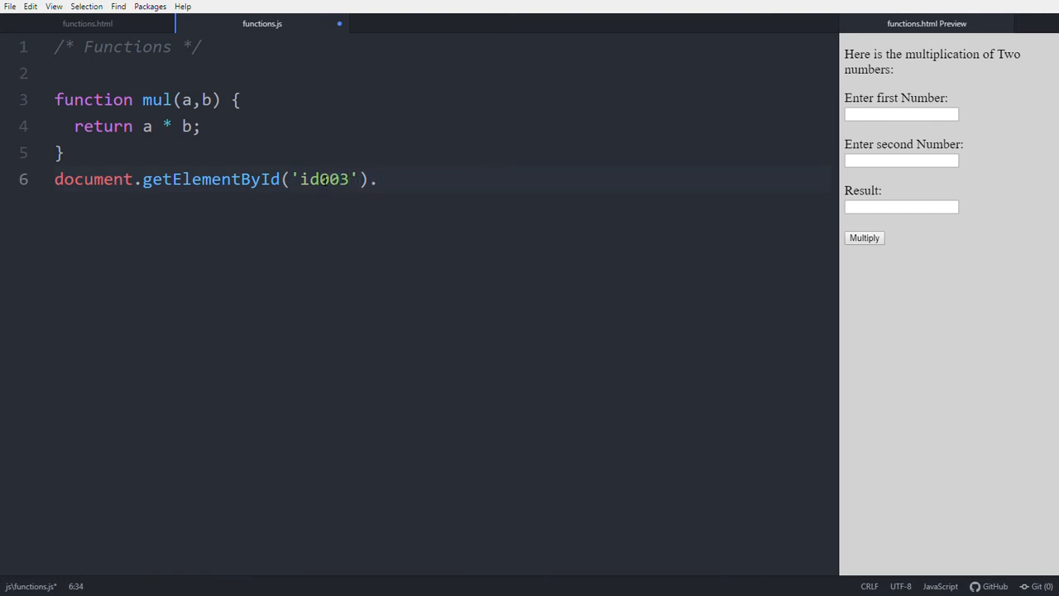
text(va)
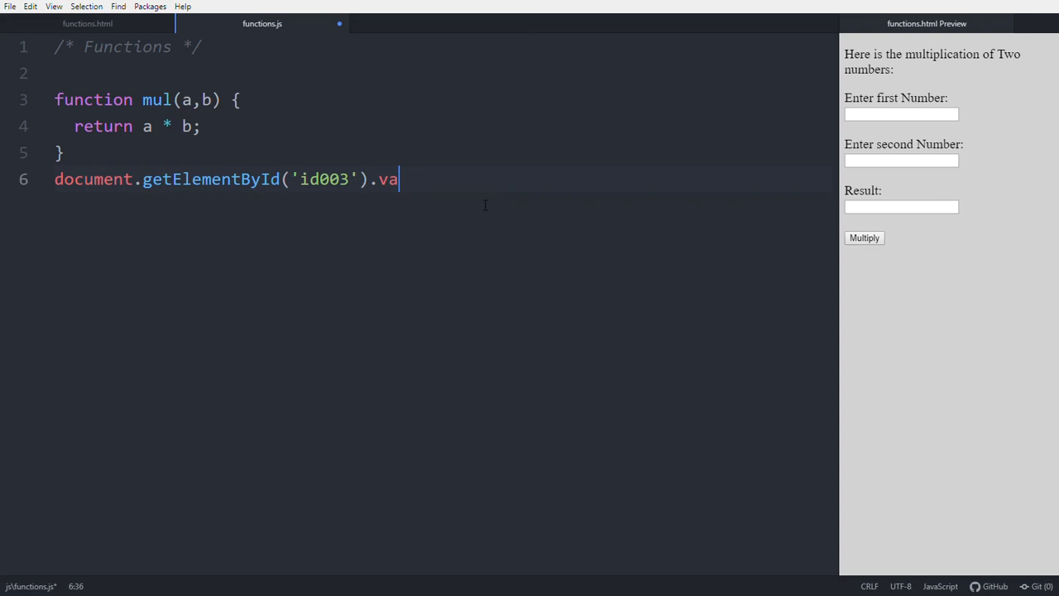
text(lue)
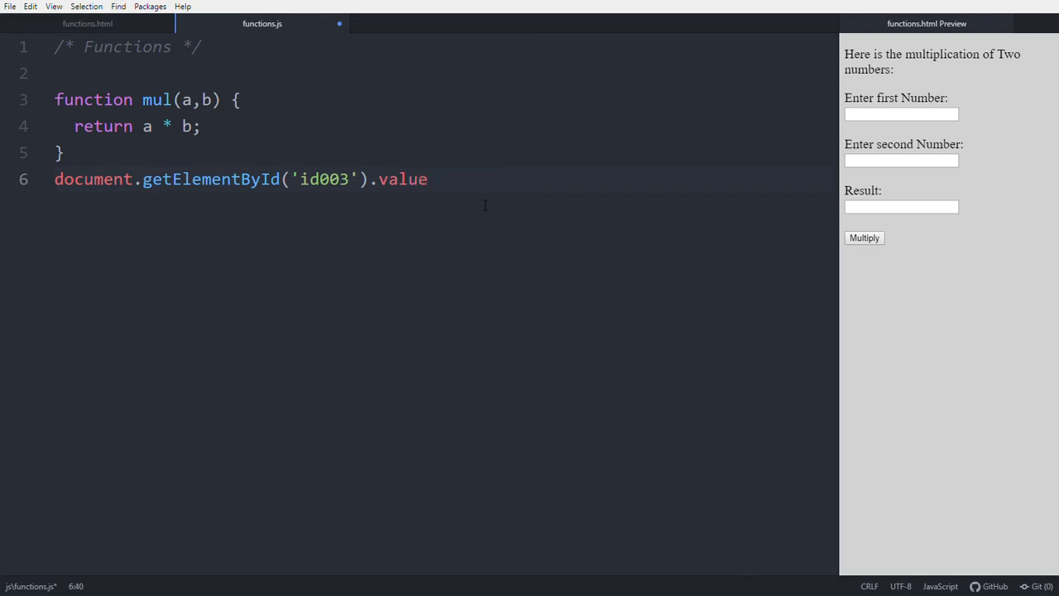
text(= mul)
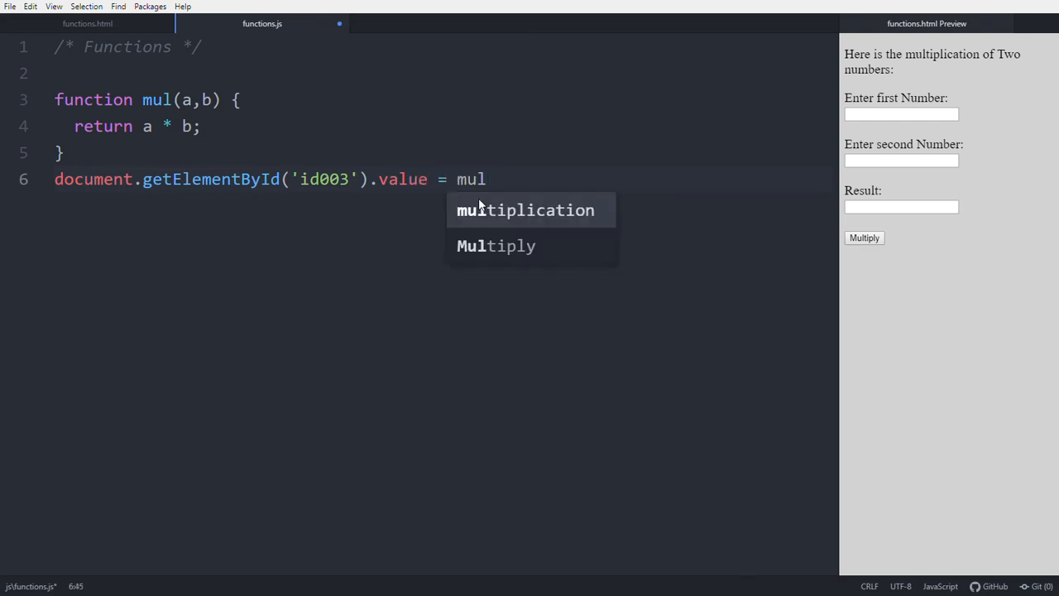
text((4,))
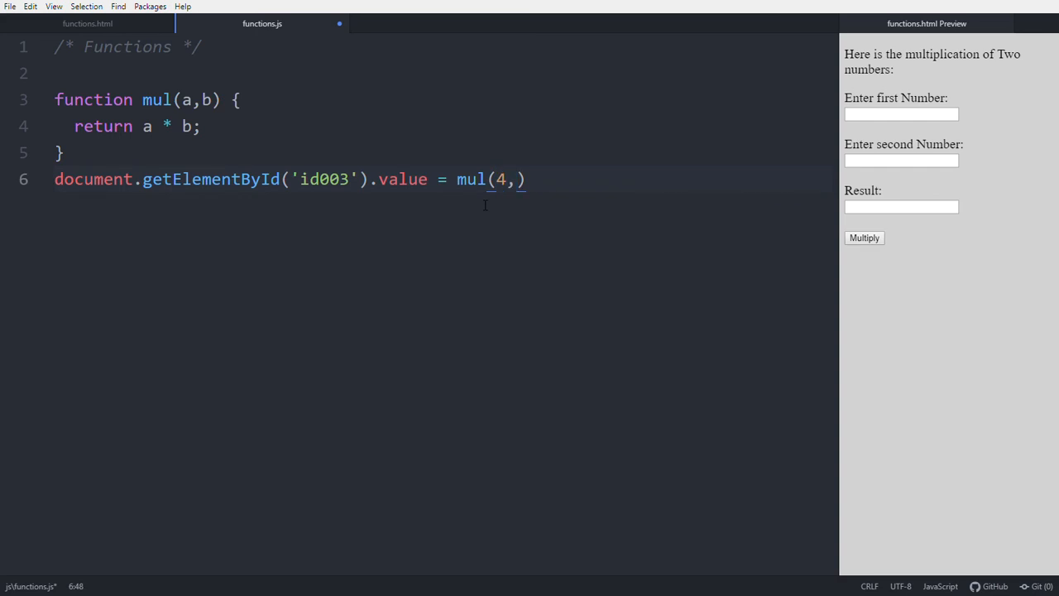
text(5;)
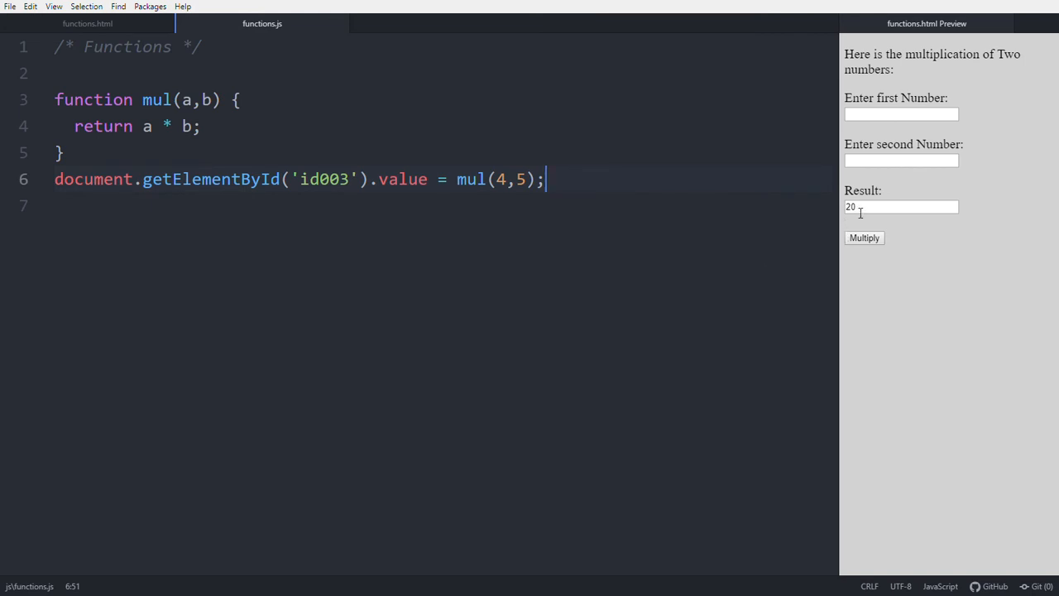
click(900, 205)
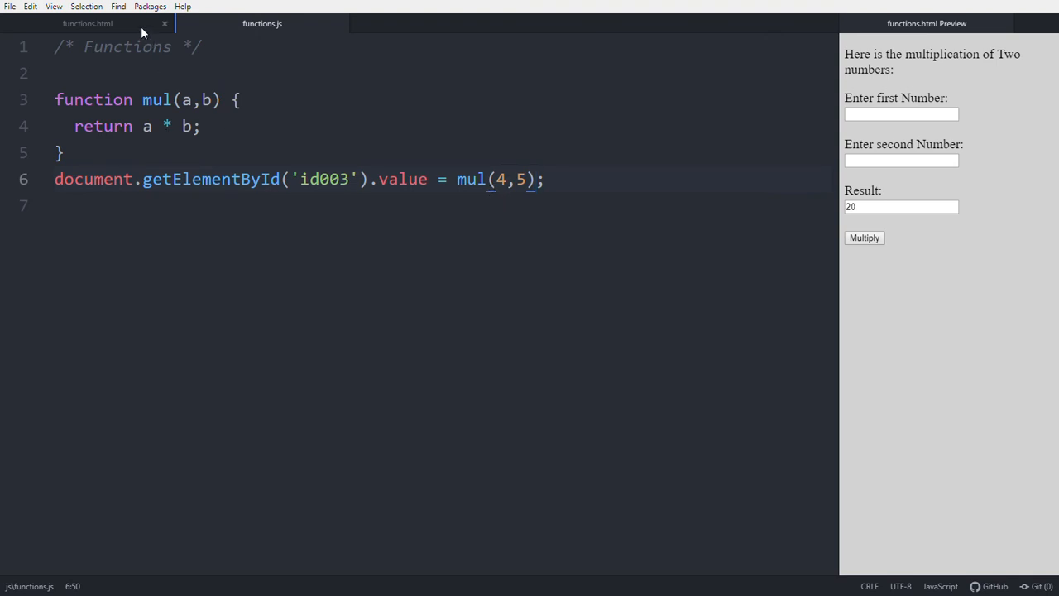
click(91, 25)
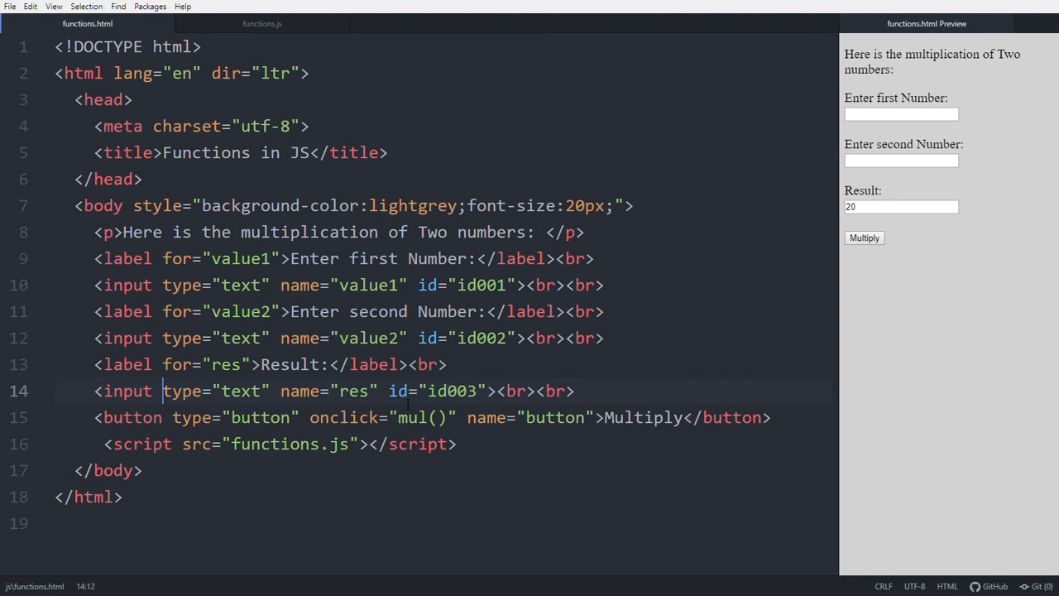
click(901, 205)
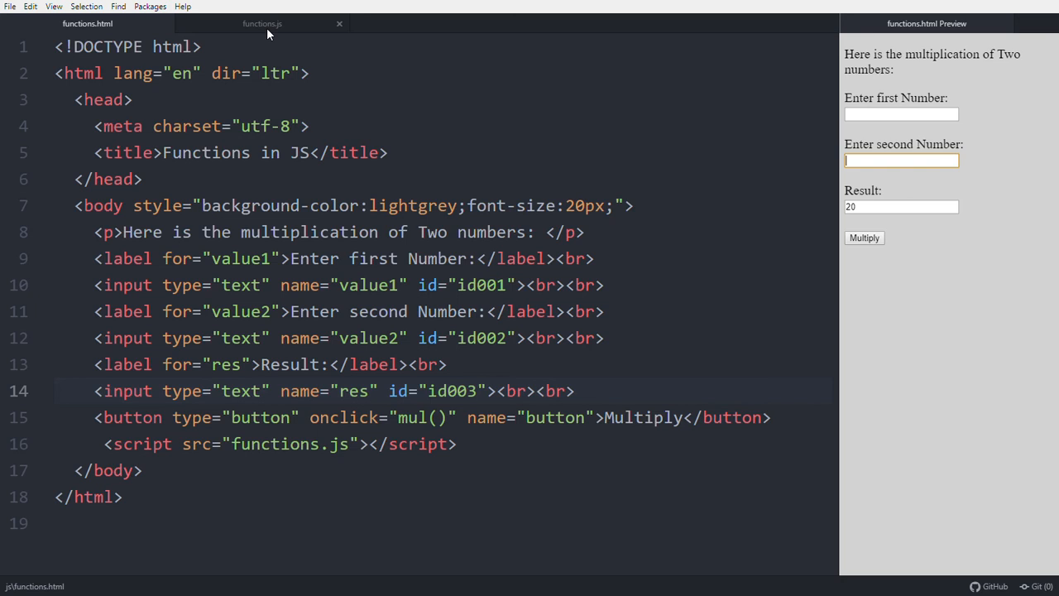
click(261, 24)
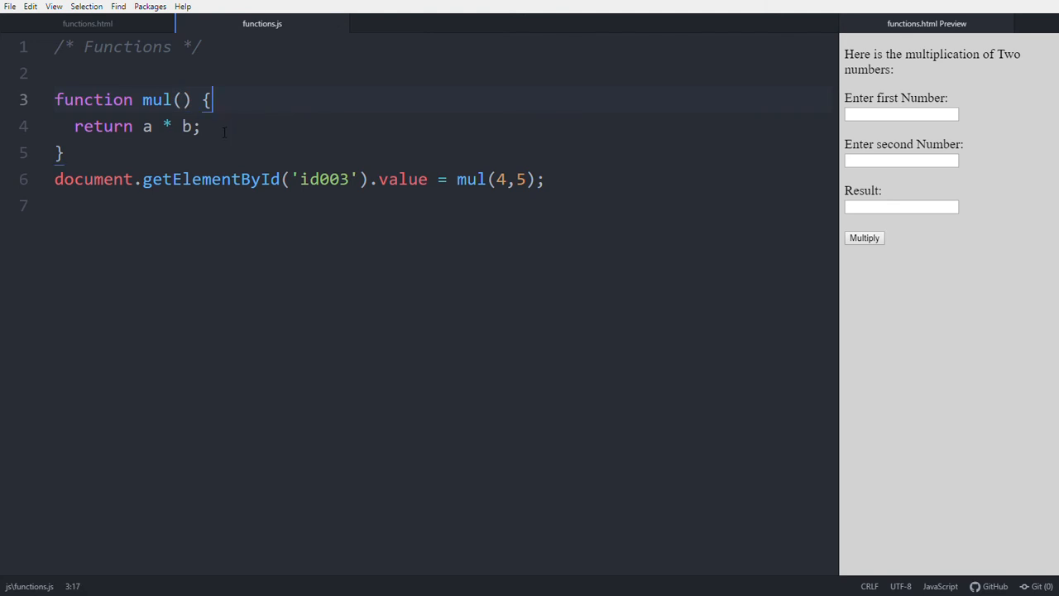
- Clear the return line and begin var a = document.getElementById inside mul
key(BackSpace)
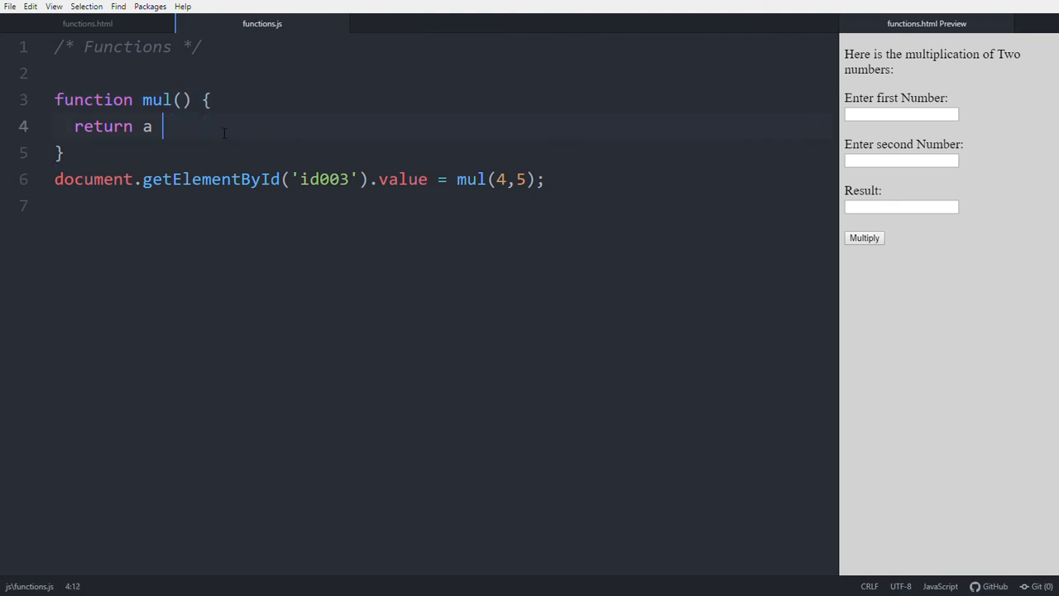
key(ctrl+shift+k)
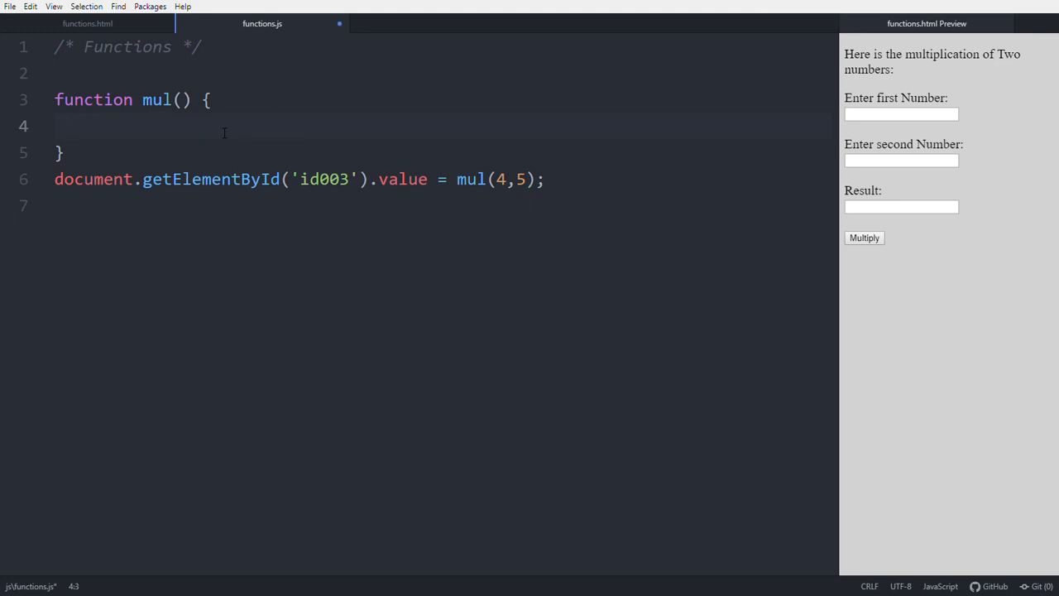
text(var a)
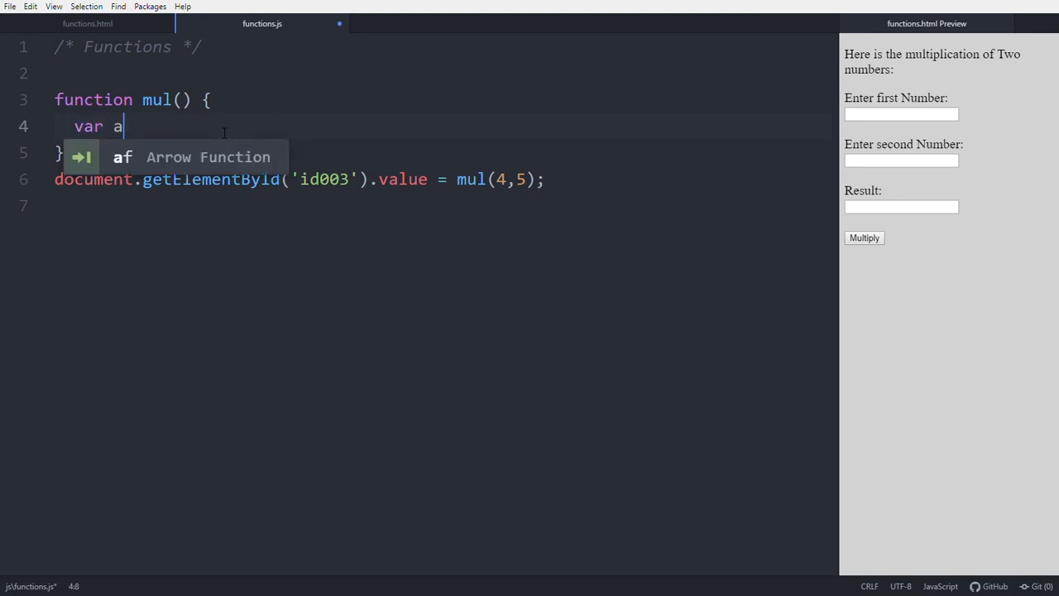
text(=)
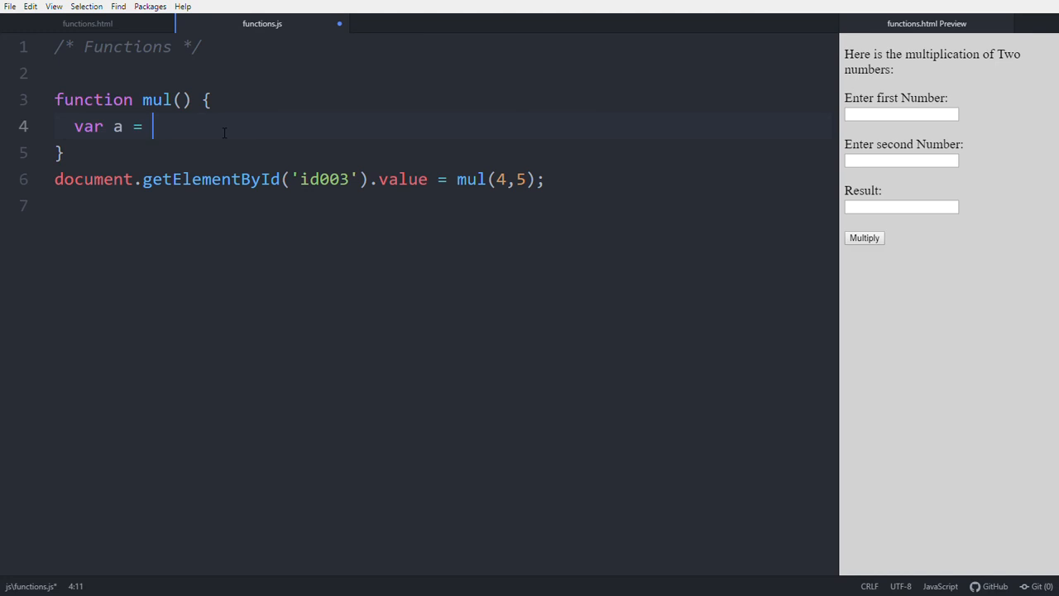
text(doc)
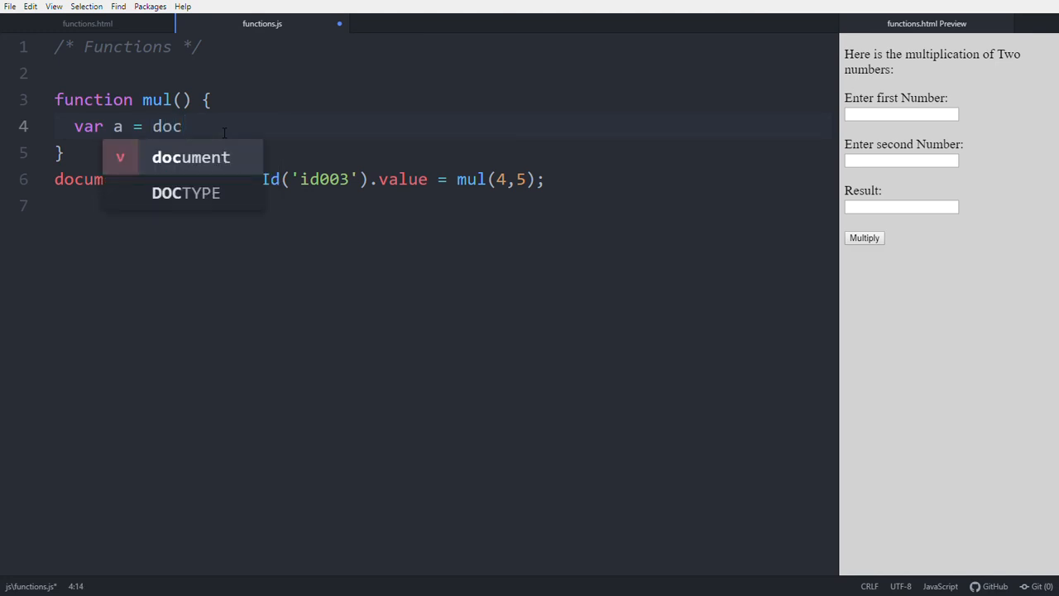
text(ument.)
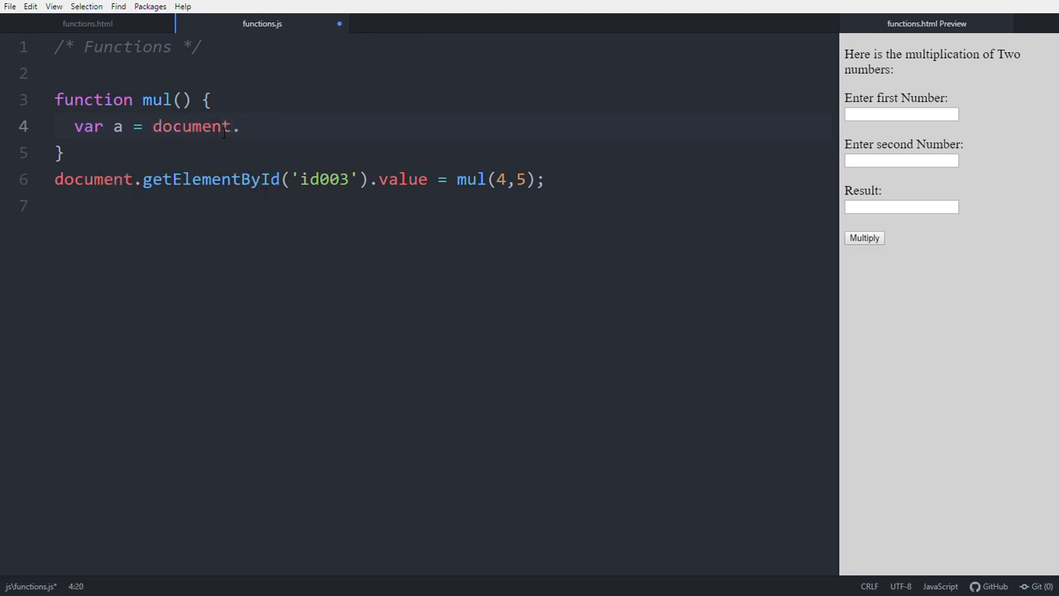
text(.getElementById('id)
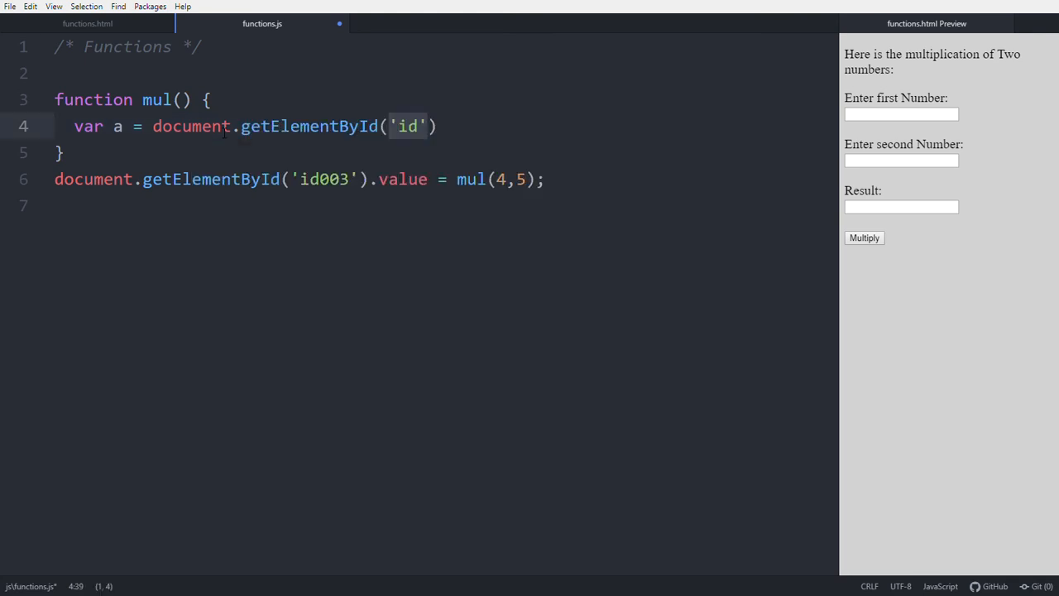
click(99, 25)
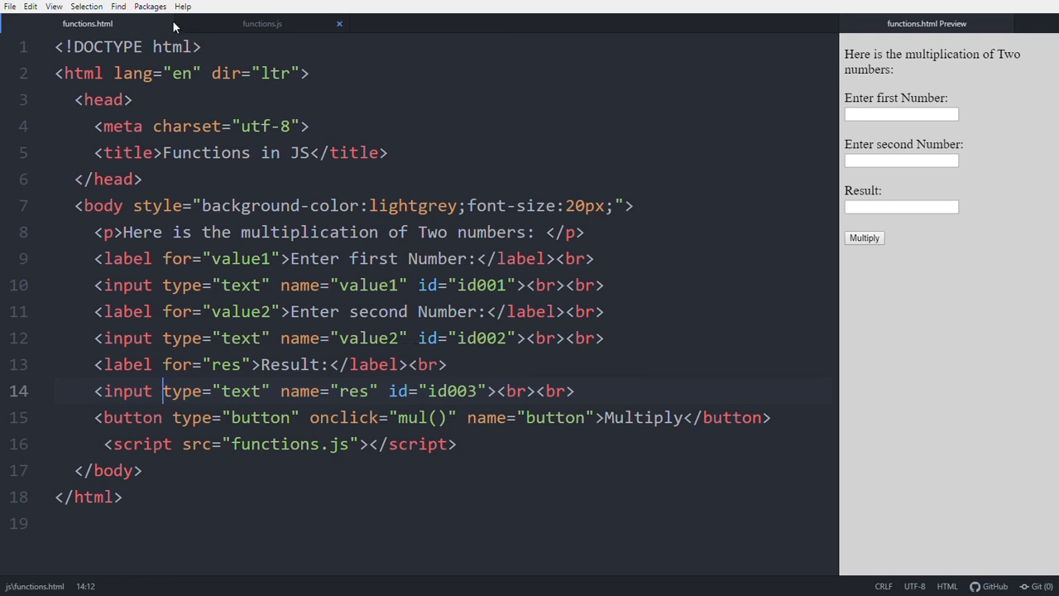
click(262, 24)
text(var a = document.getElementById('id)
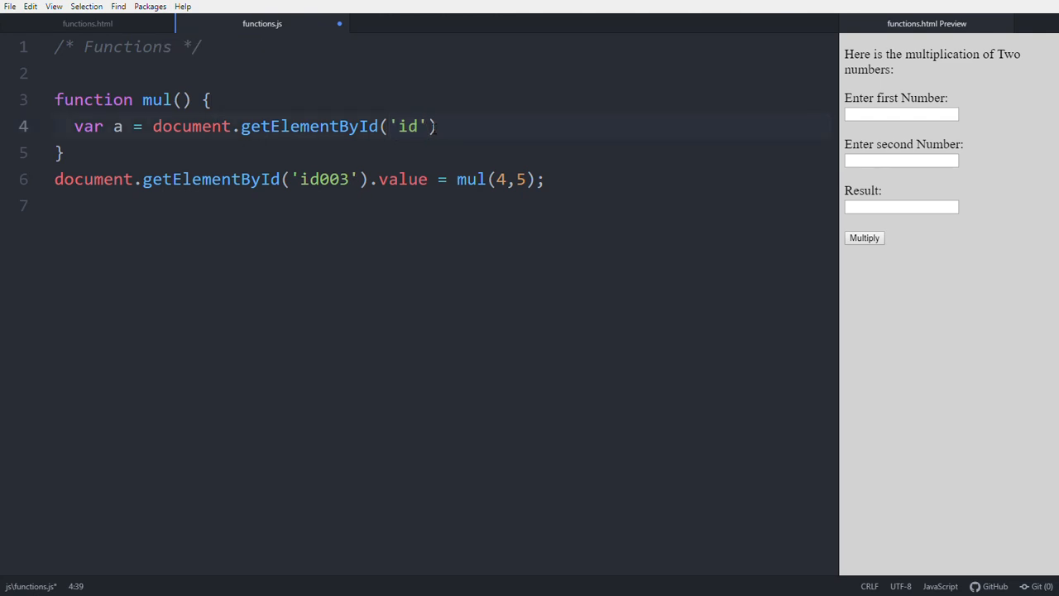
- Complete var a as getElementById('id001').value; inside mul
text(00)
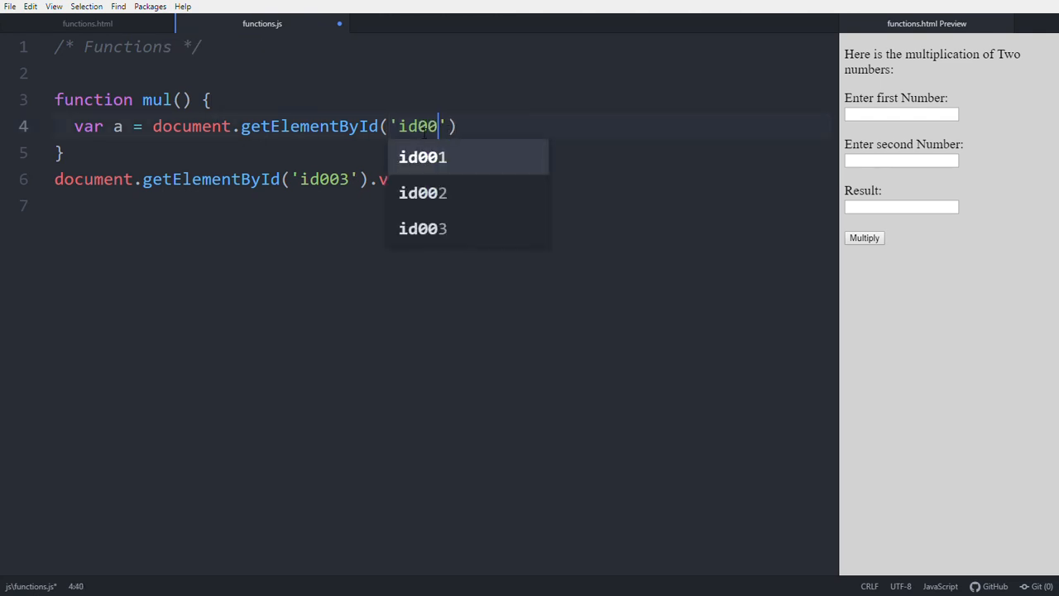
click(422, 157)
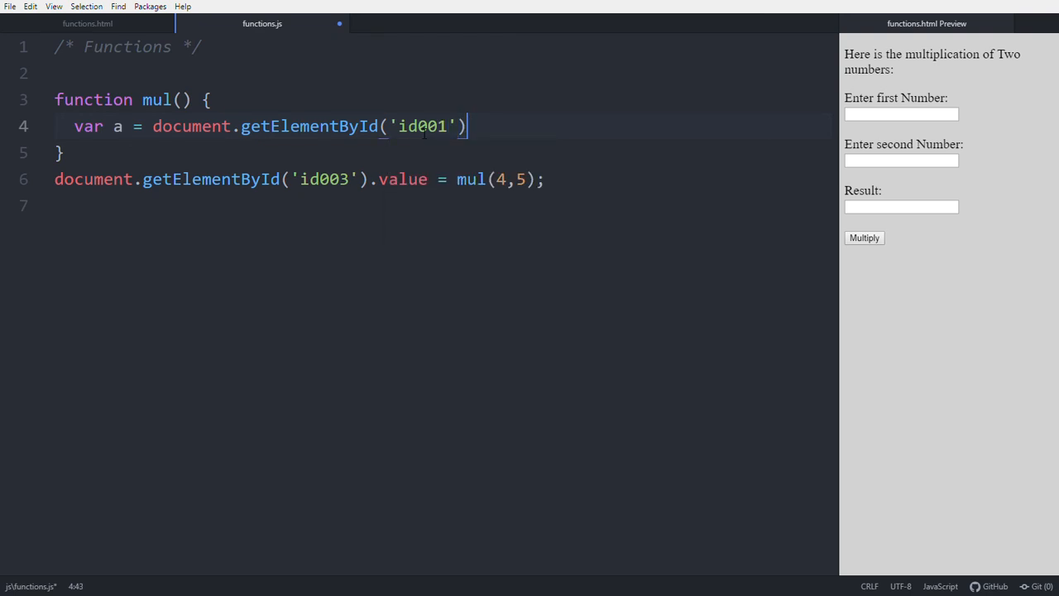
text(.va)
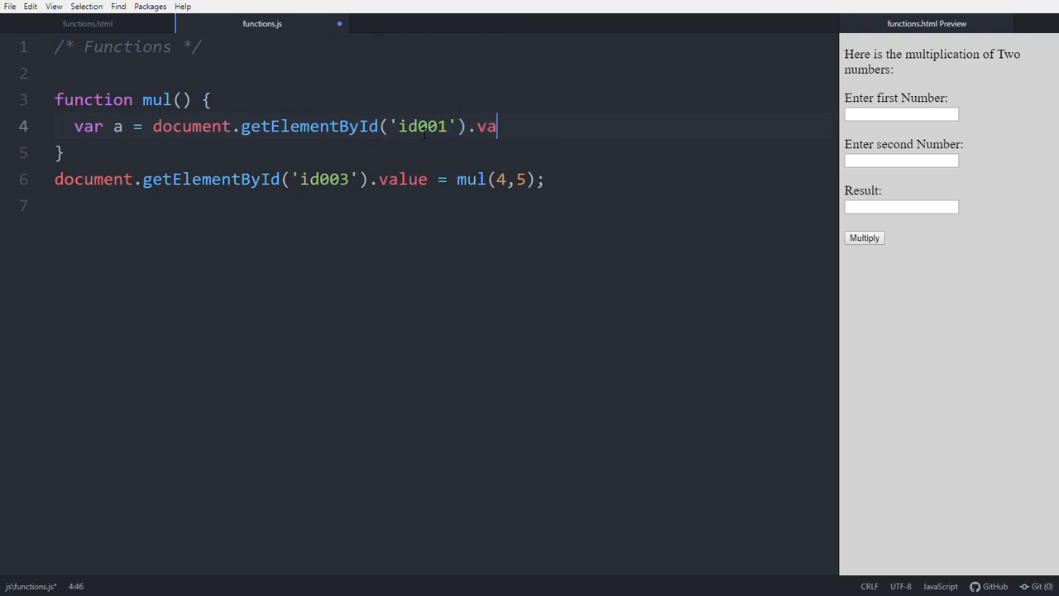
text(lue;)
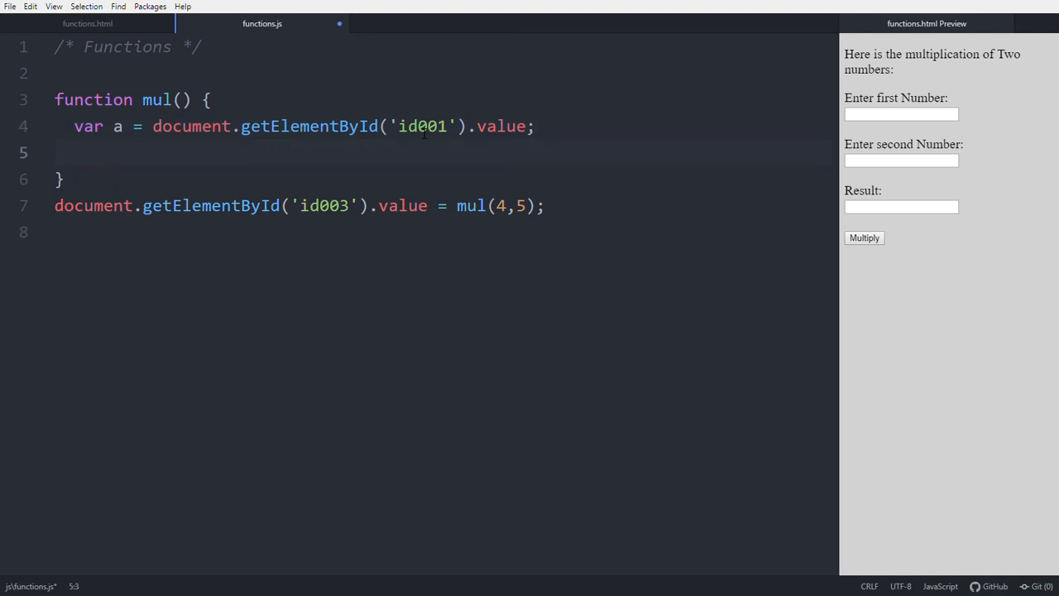
- Add var b = document.getElementById('id002').value; inside mul
text(var b)
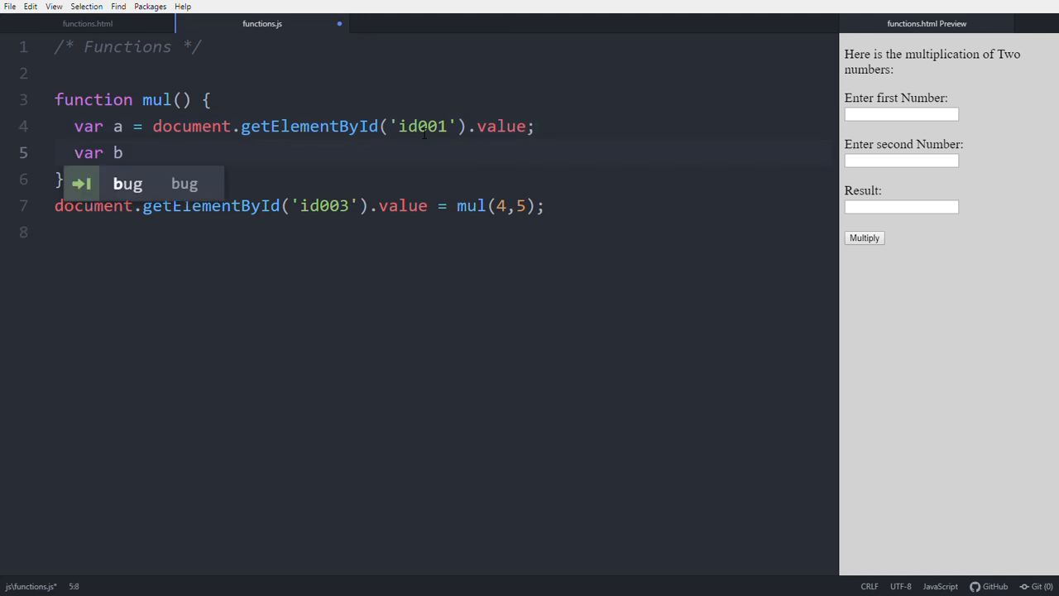
text(=)
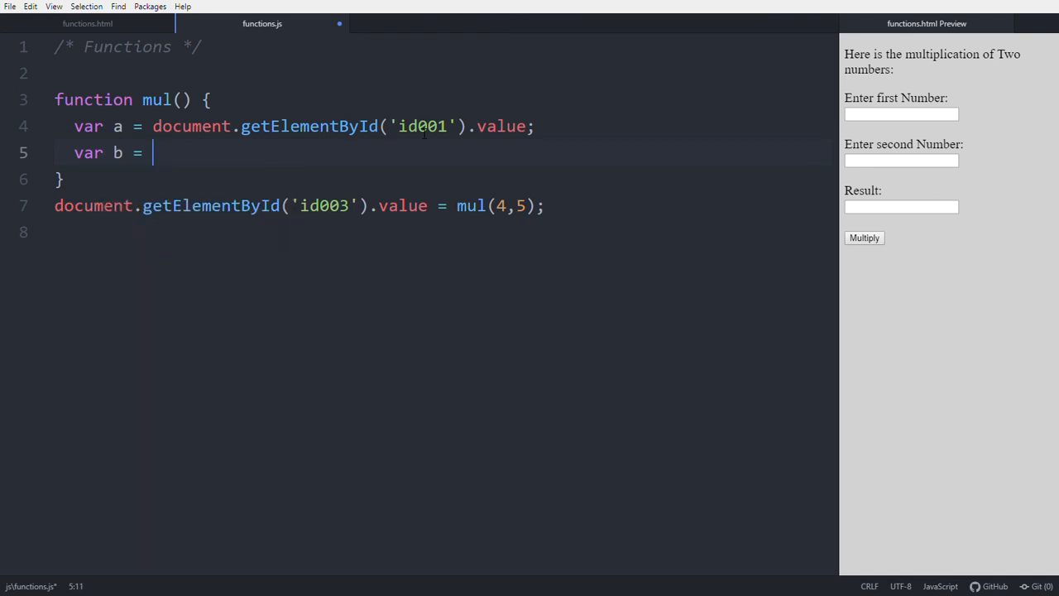
text(document)
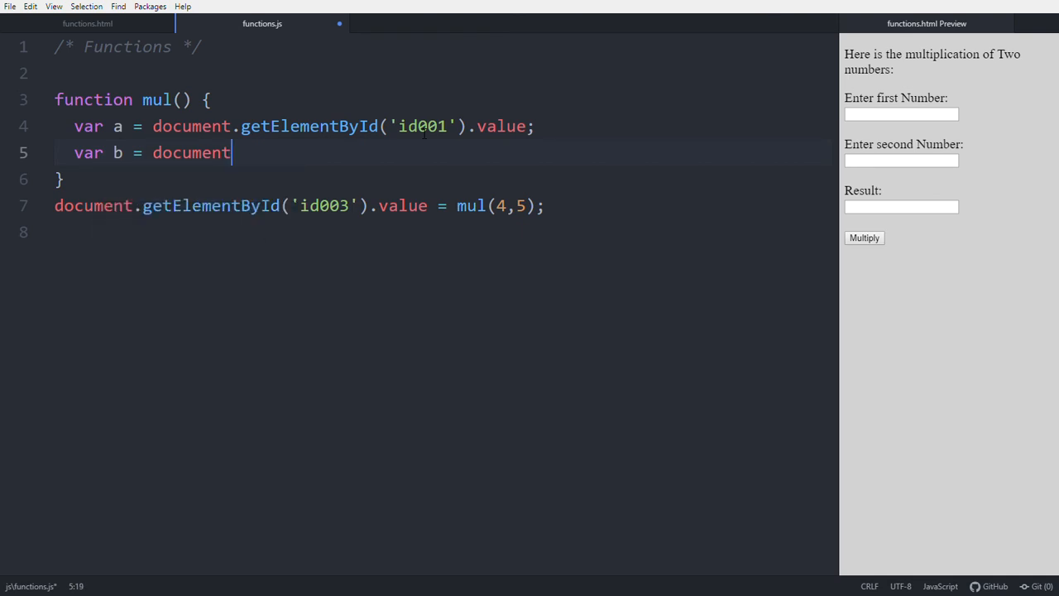
text(.getElementById('id)
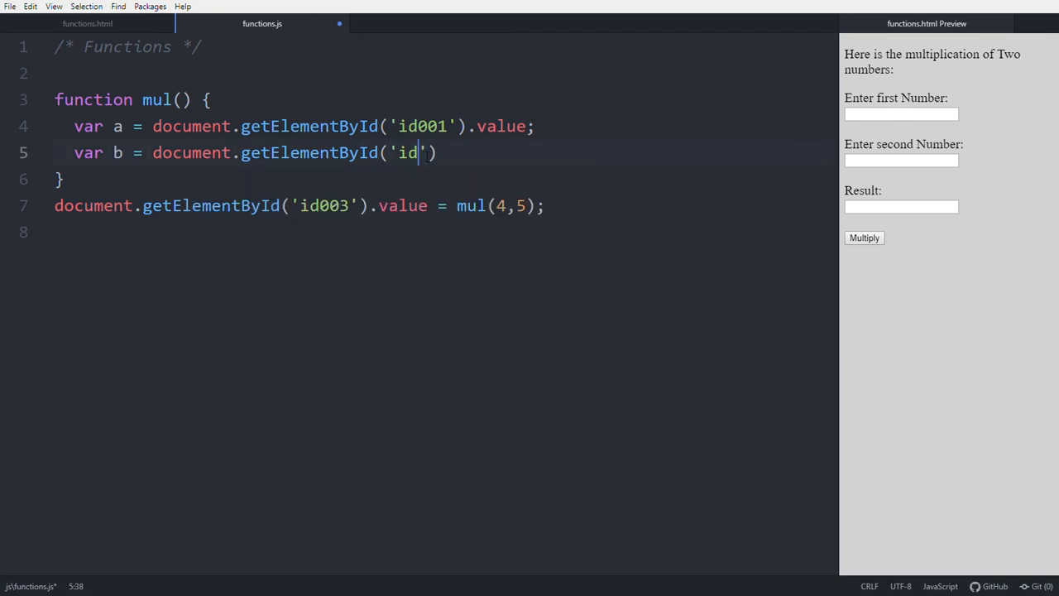
text(002)
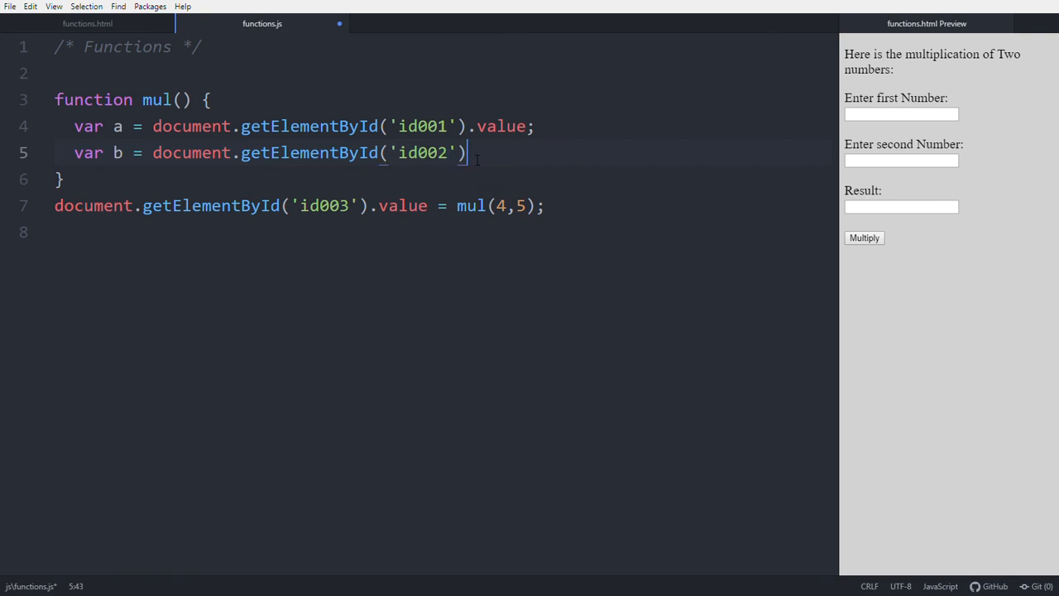
text(.value;)
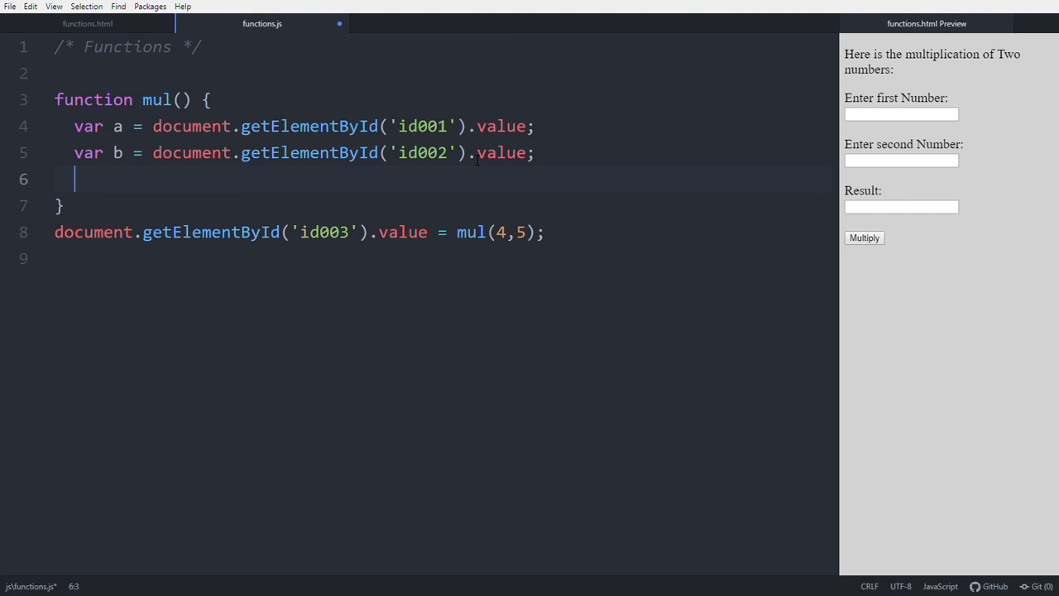
mouse_move(466, 196)
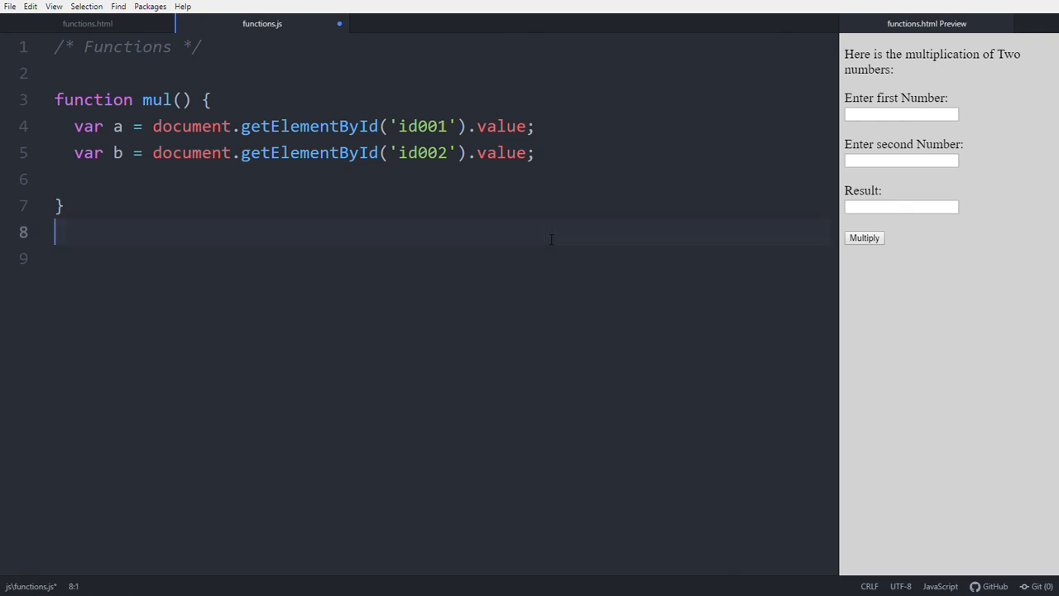
- Paste the id003 line into mul and change it to value = a * b
click(163, 153)
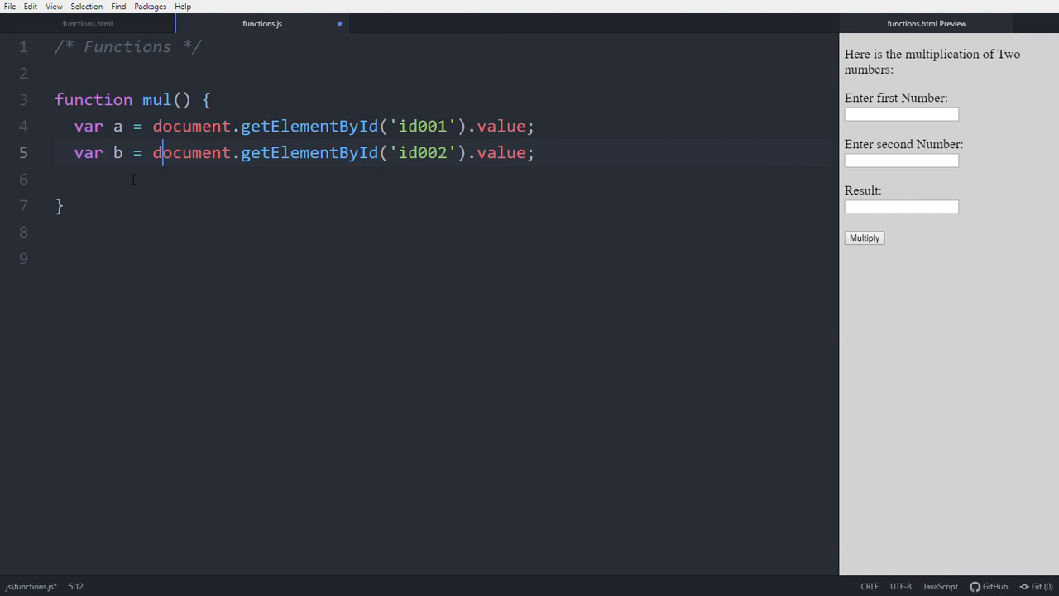
text(document.getElementById('id003').value = mul(4,5);)
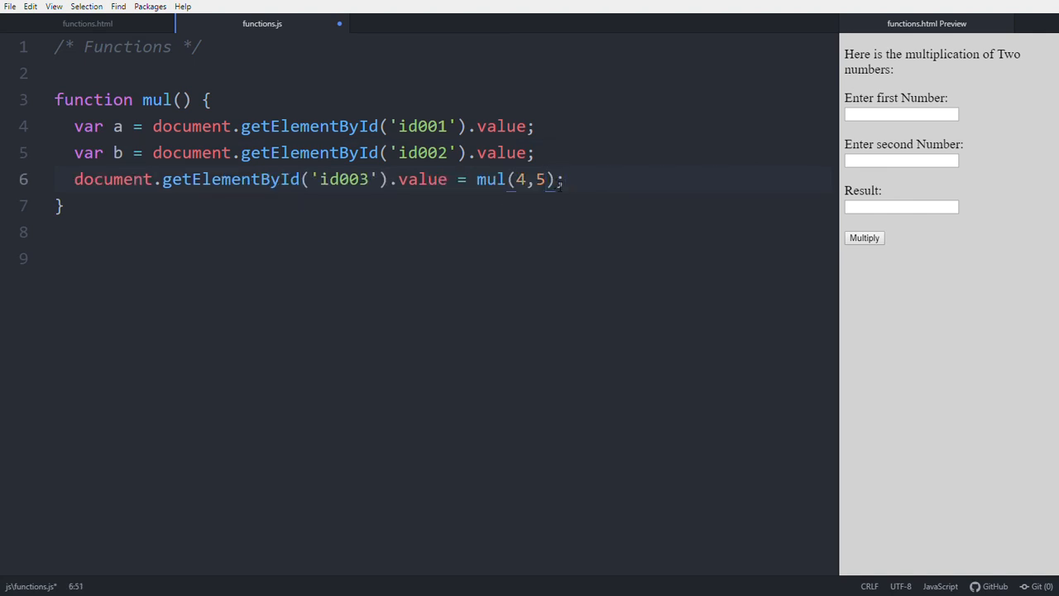
click(560, 179)
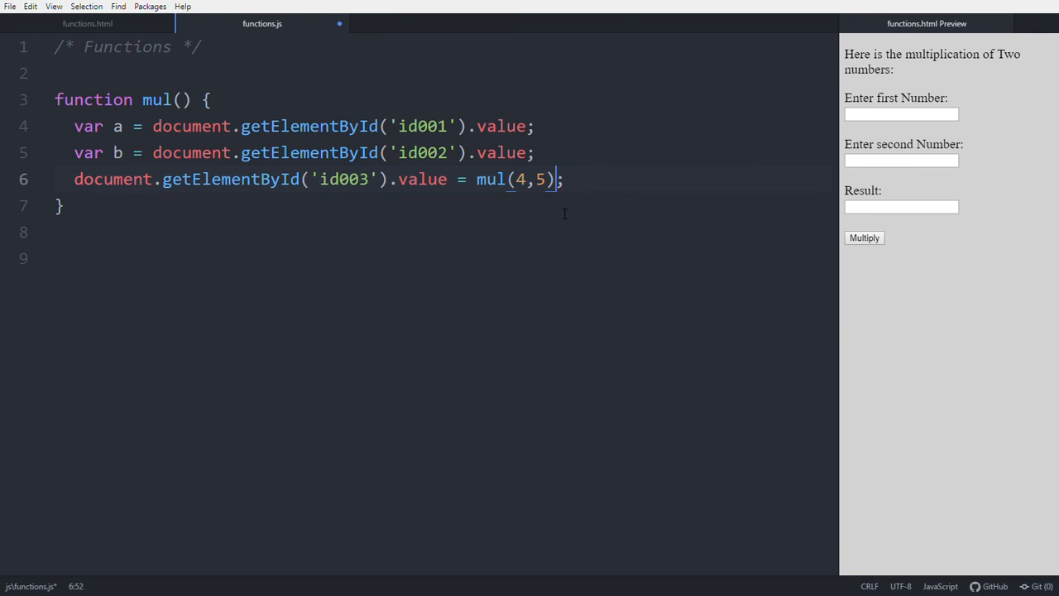
key(Backspace)
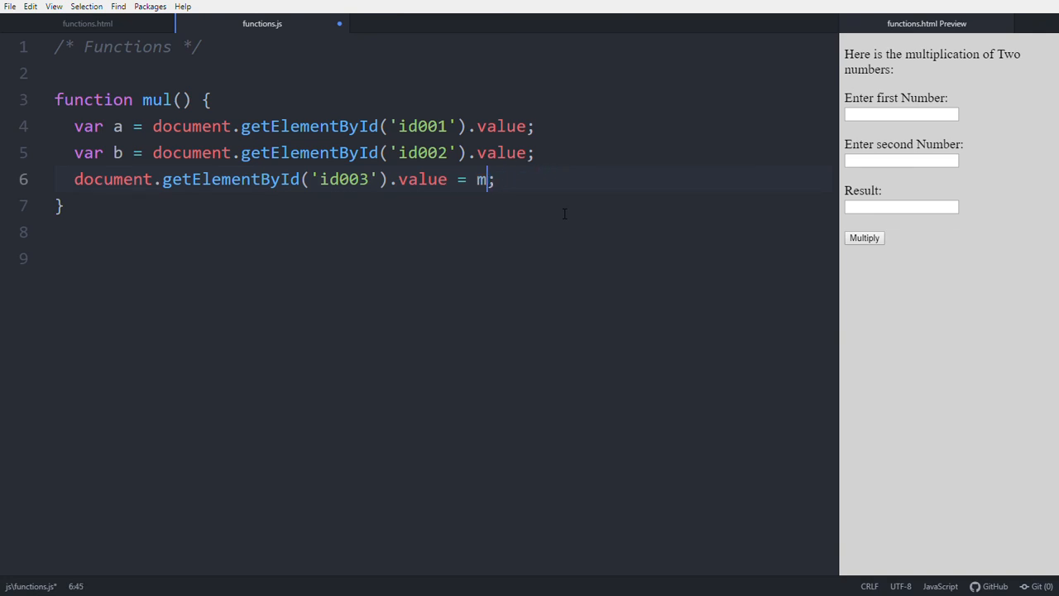
key(BackSpace)
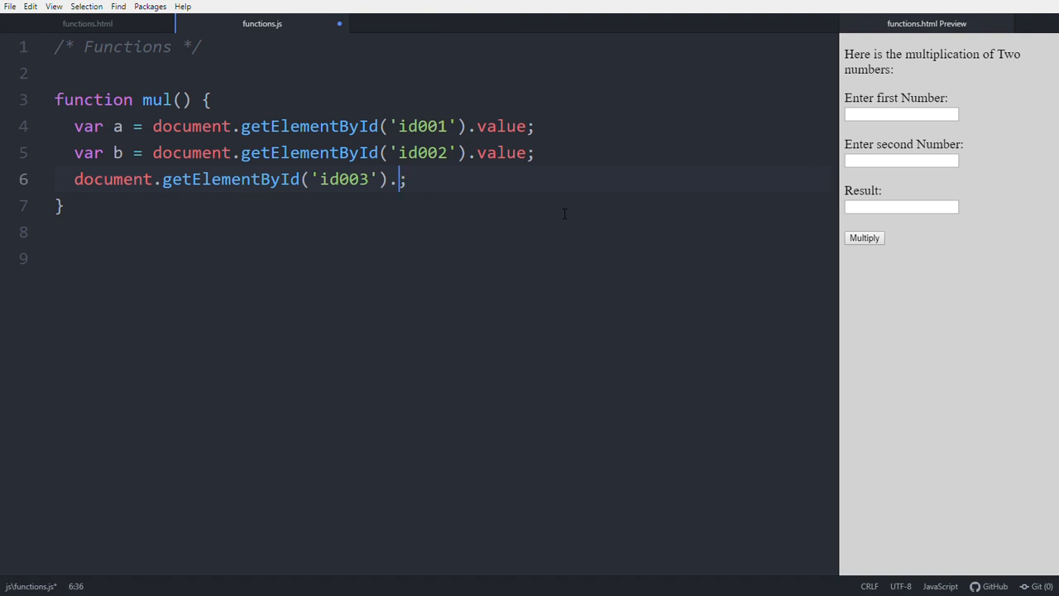
text(value)
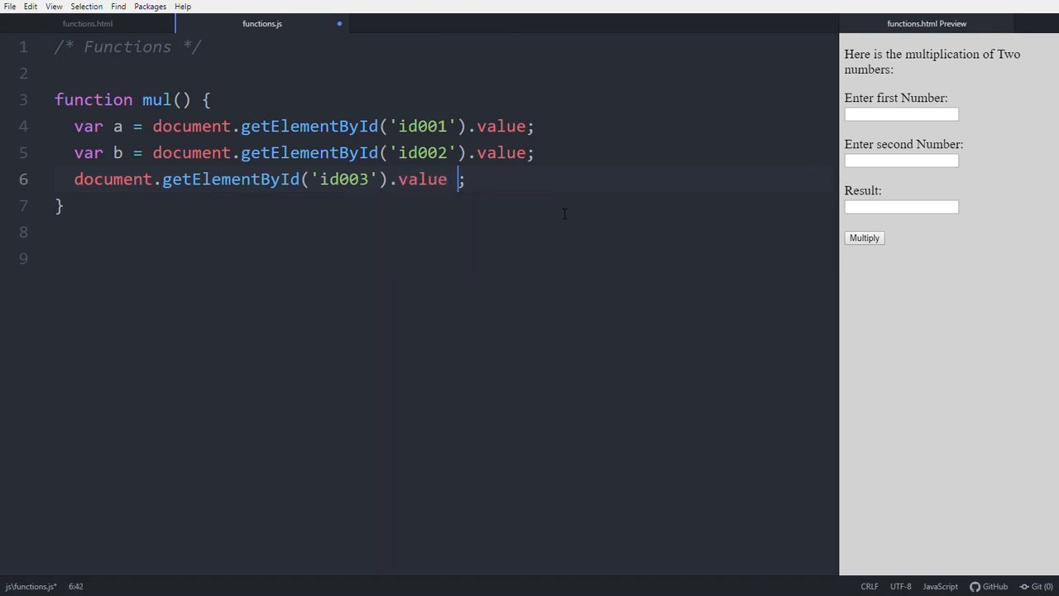
text(= a *)
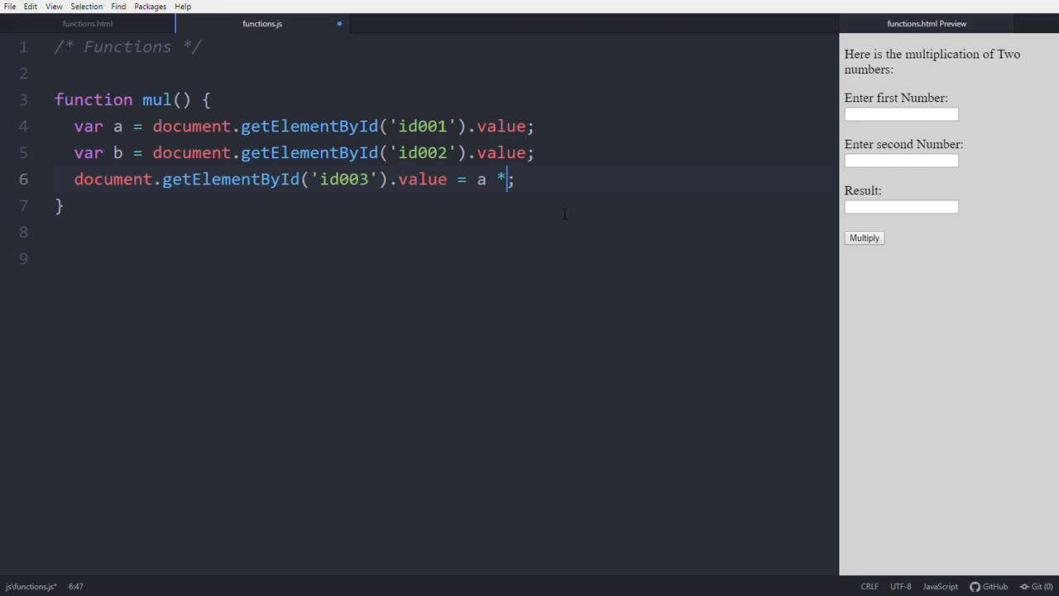
text(b)
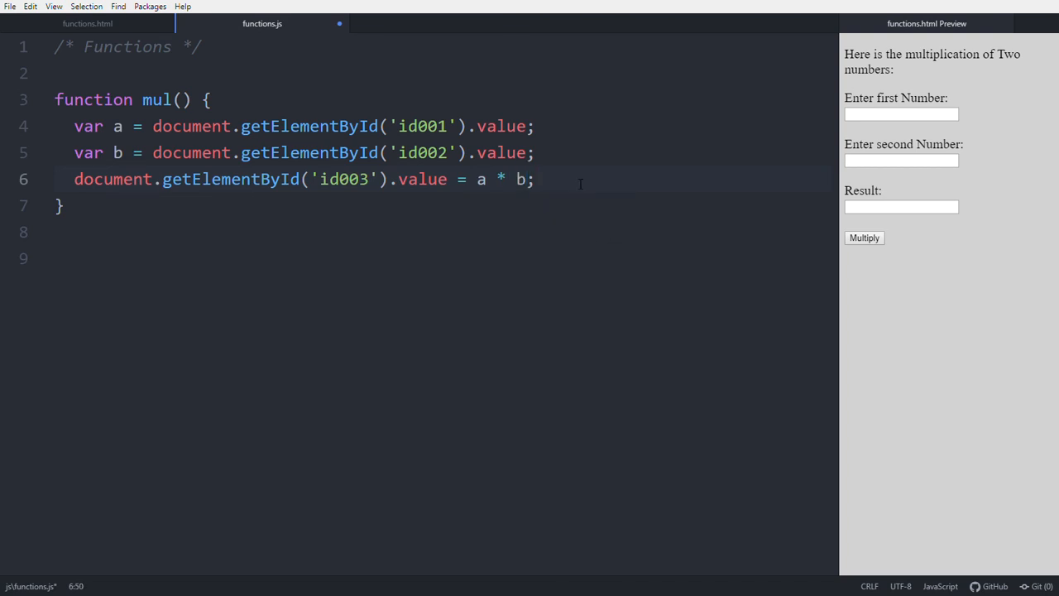
- Enter 5 and 7 in the preview fields and Multiply so Result shows 35
click(900, 207)
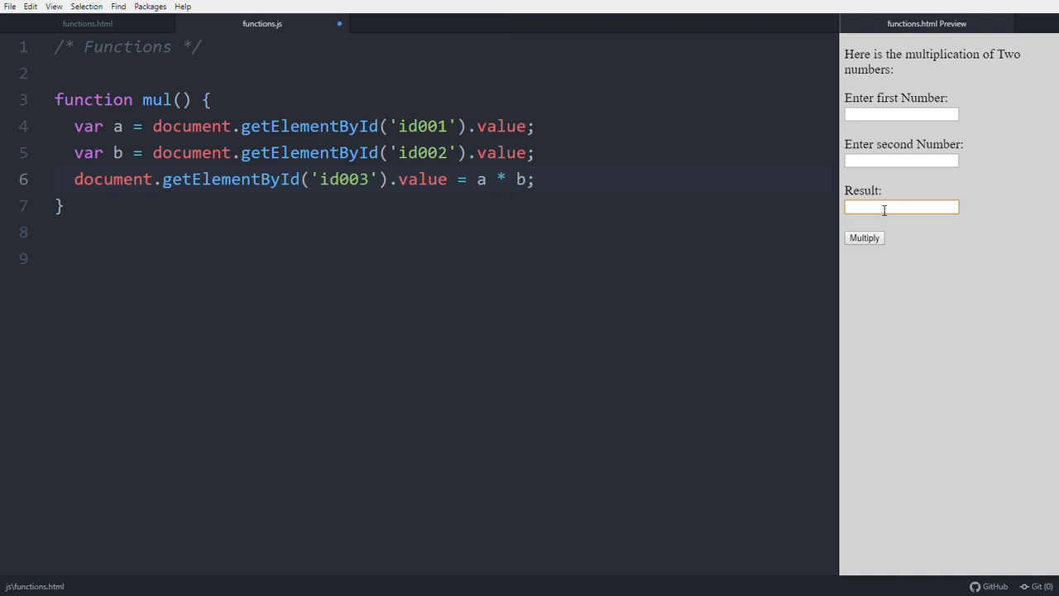
click(900, 114)
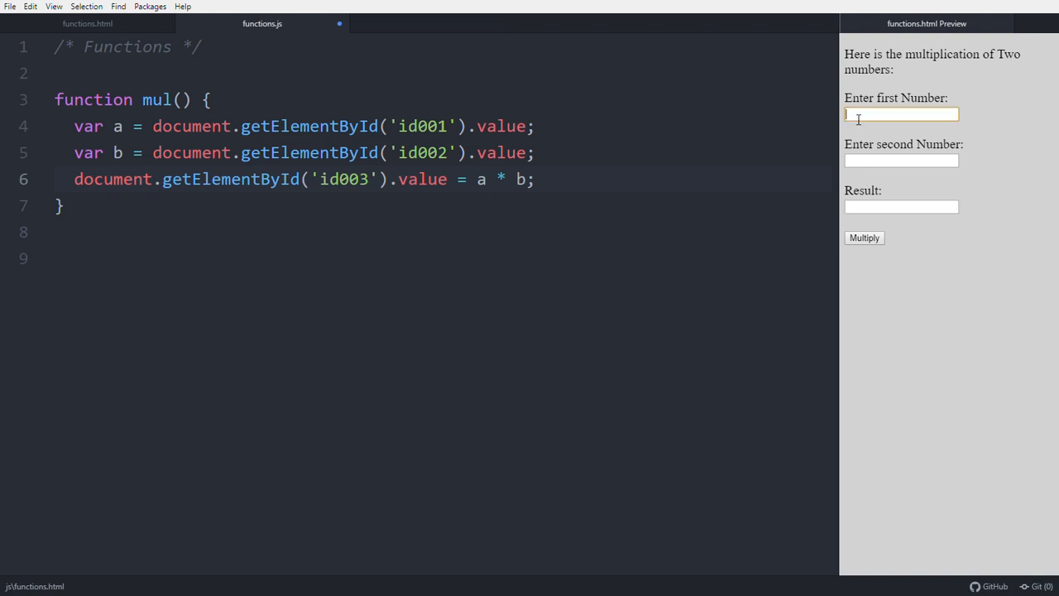
mouse_move(864, 122)
text(5)
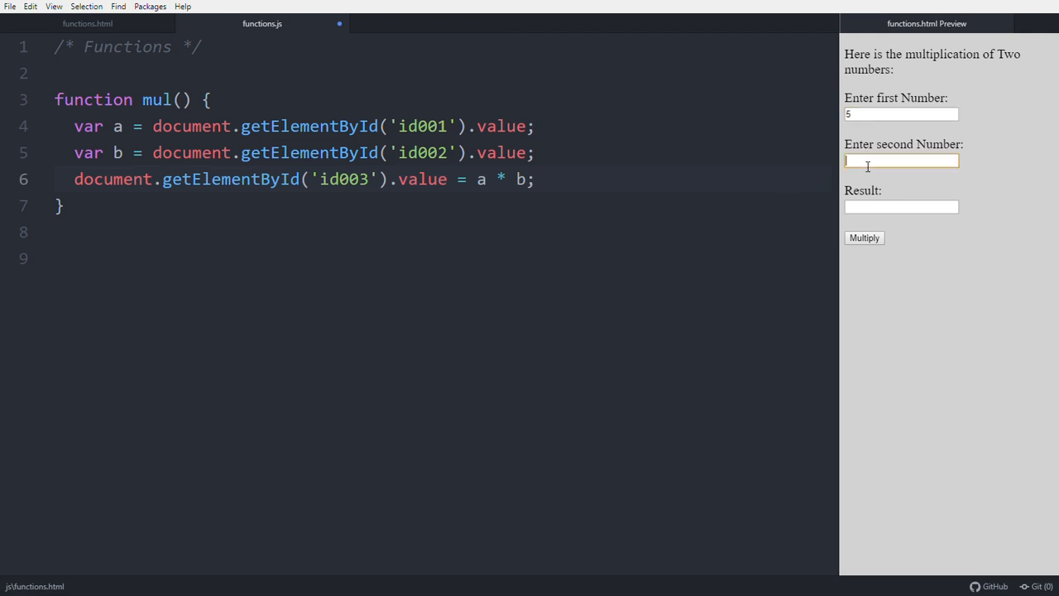
text(7)
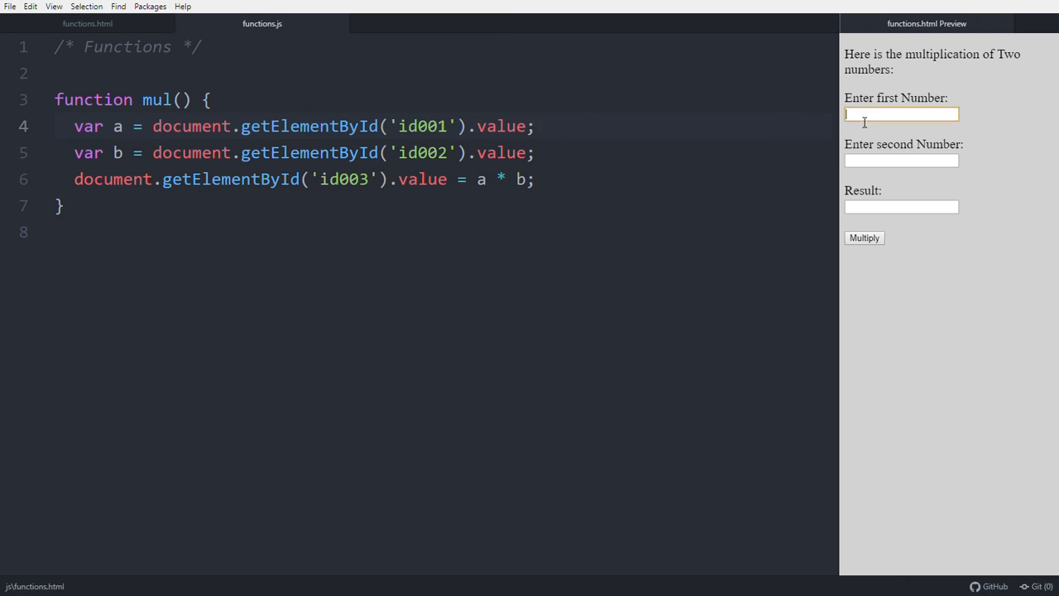
text(5)
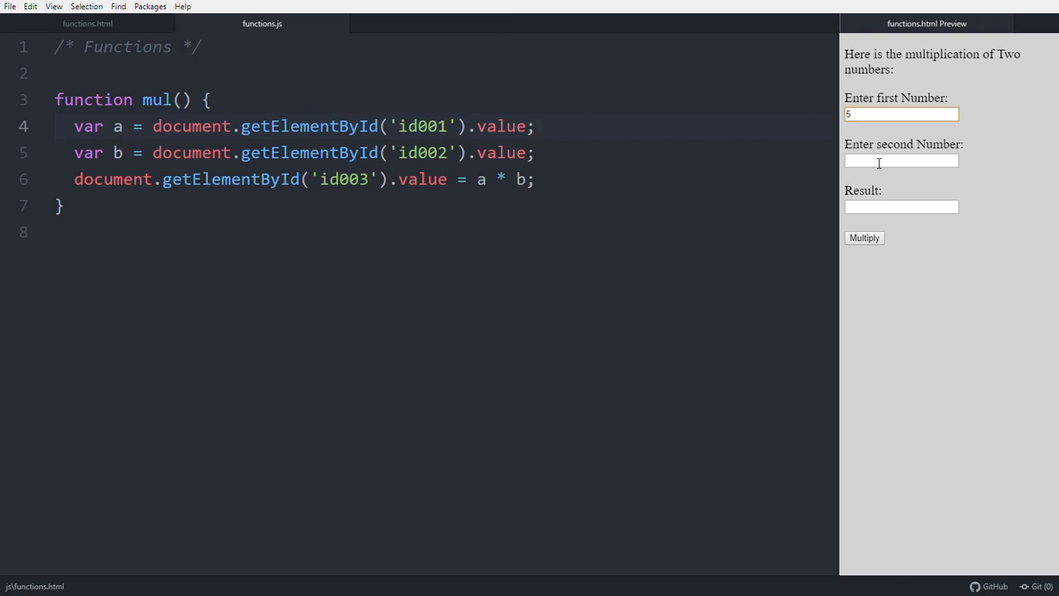
text(7)
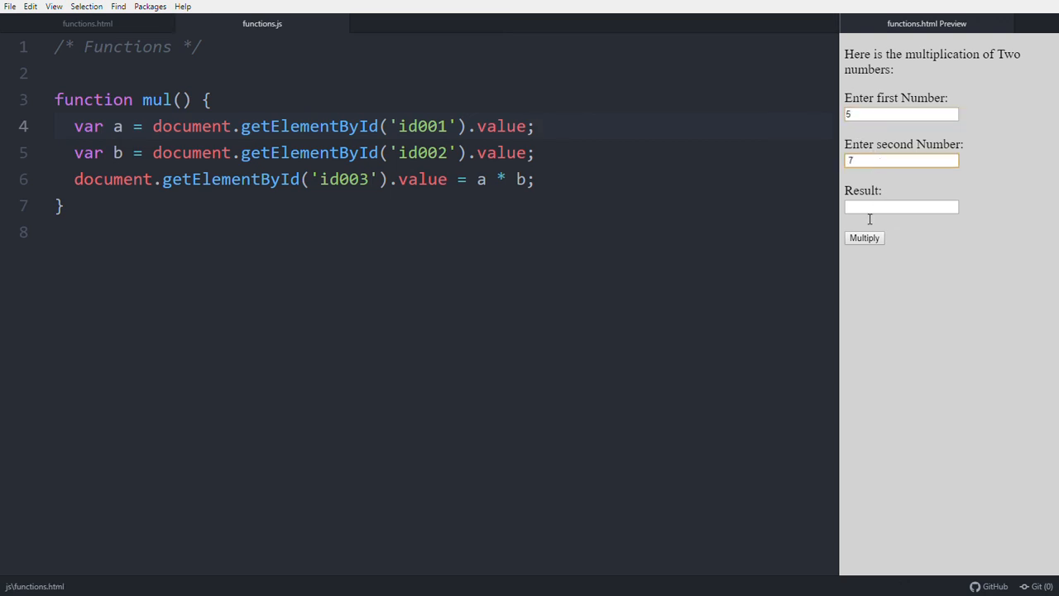
click(864, 238)
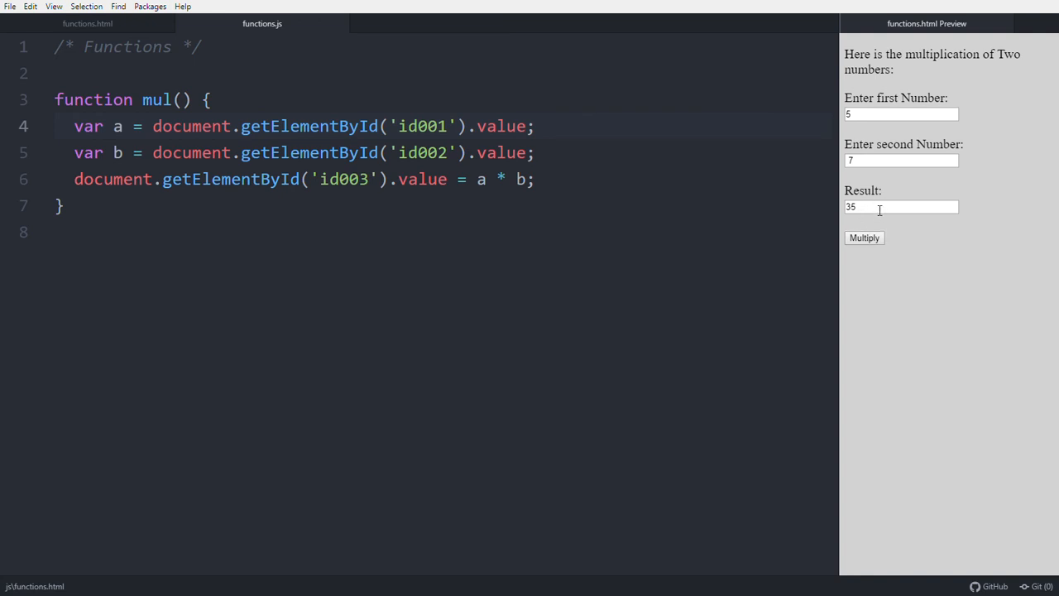
click(900, 207)
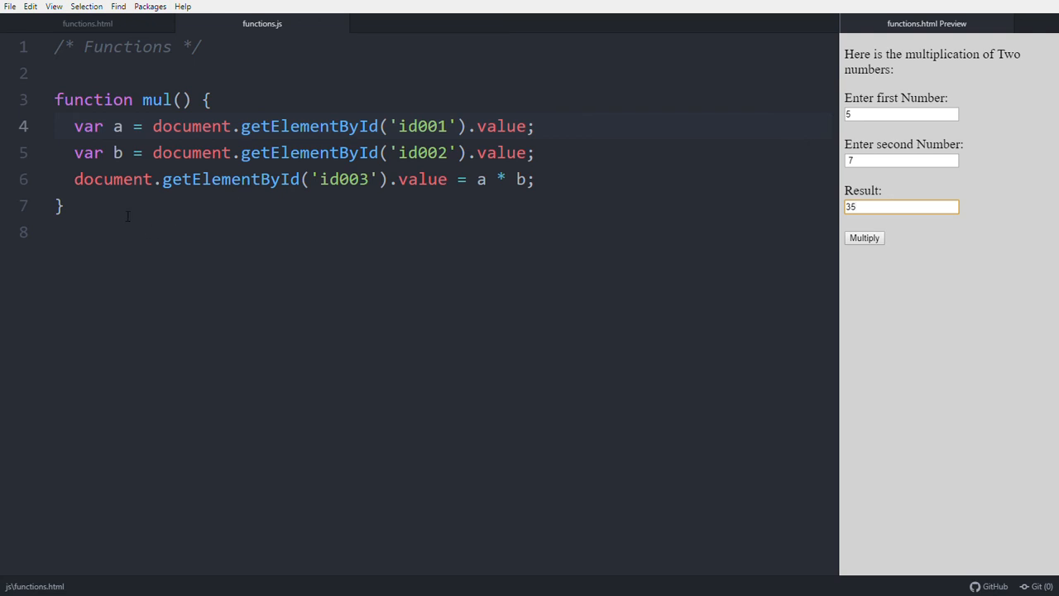
mouse_move(409, 238)
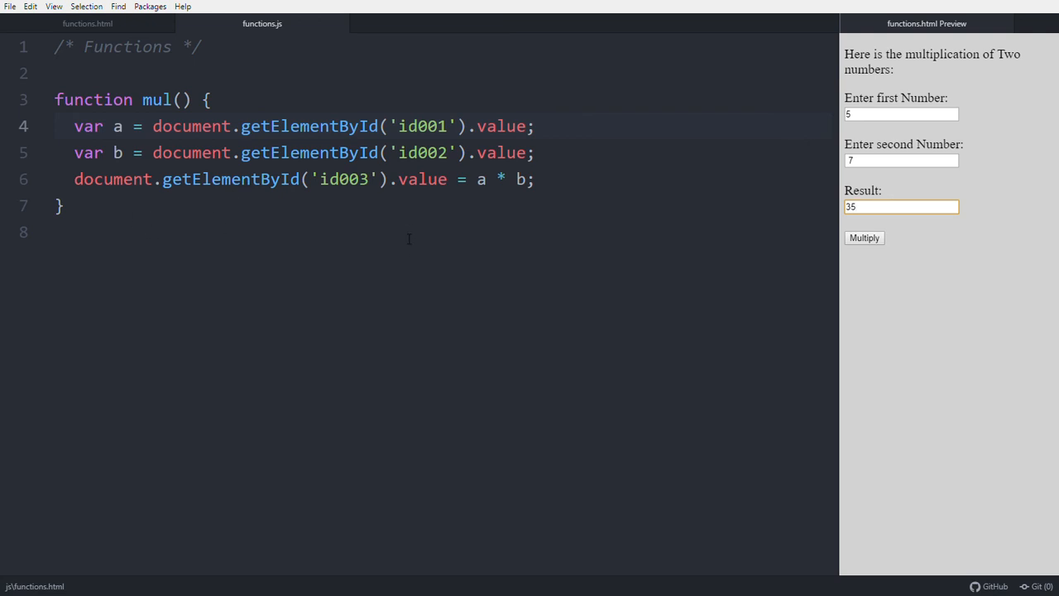